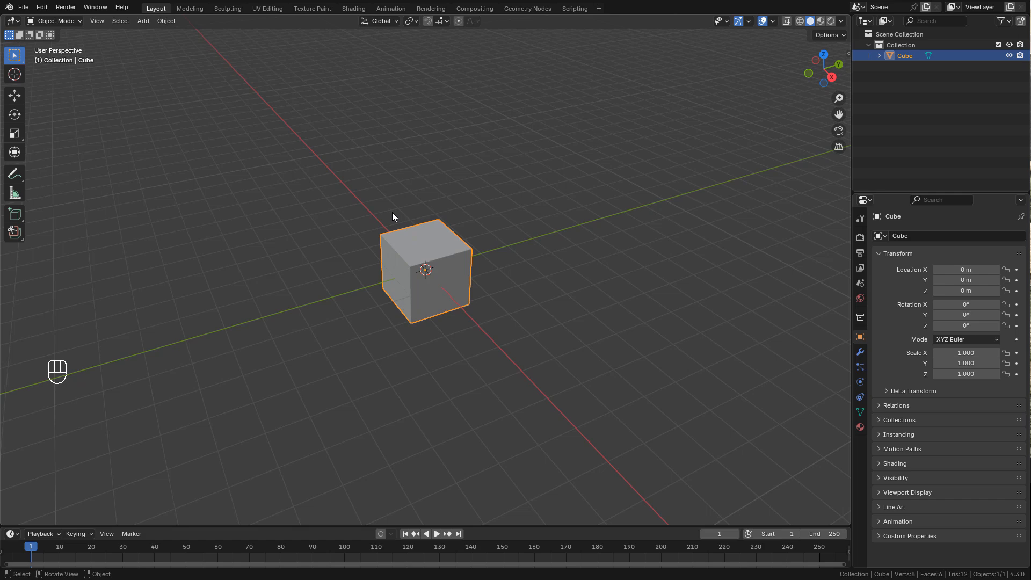
{"action": "mouse_move", "coordinate": [410, 219]}
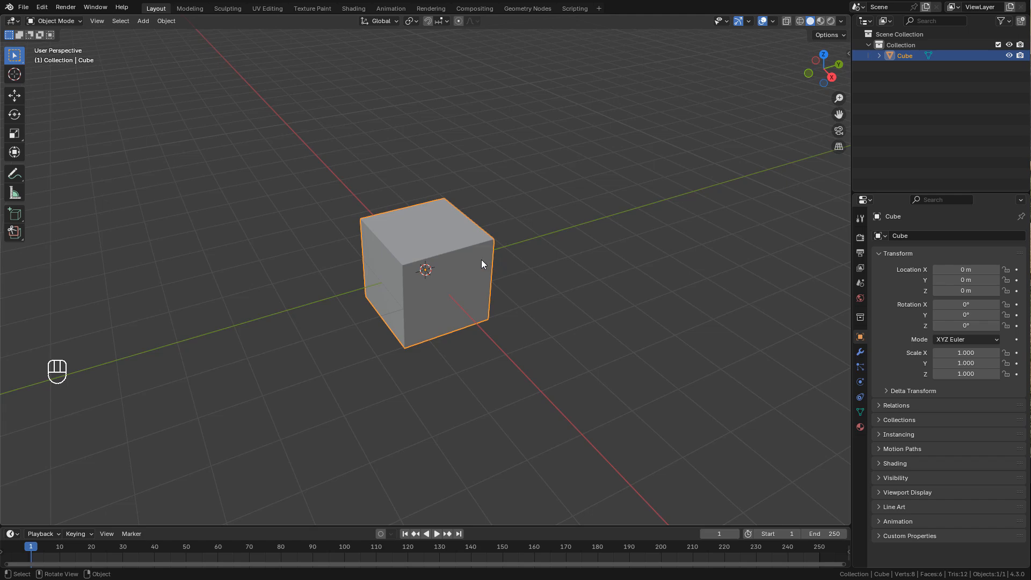
- Scale the default cube into a tall narrow block along Z and apply its scale
{"action": "key", "text": "s"}
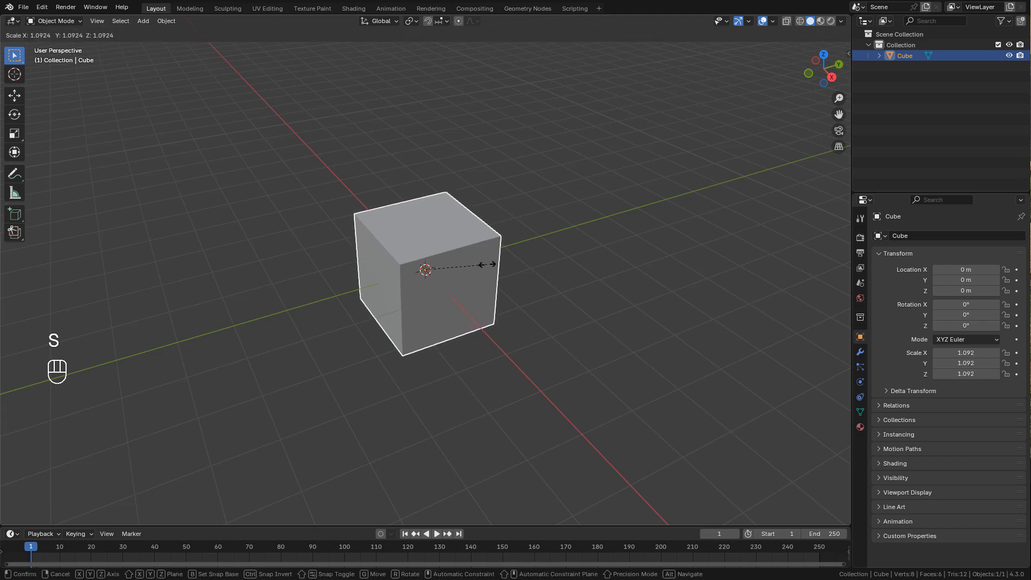
{"action": "key", "text": "z"}
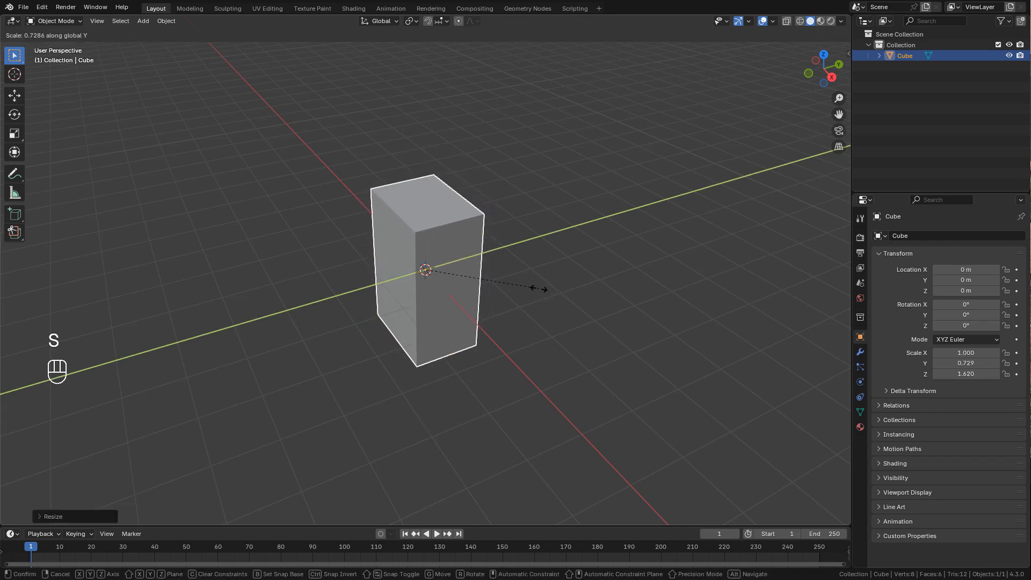
{"action": "key", "text": "ctrl+a"}
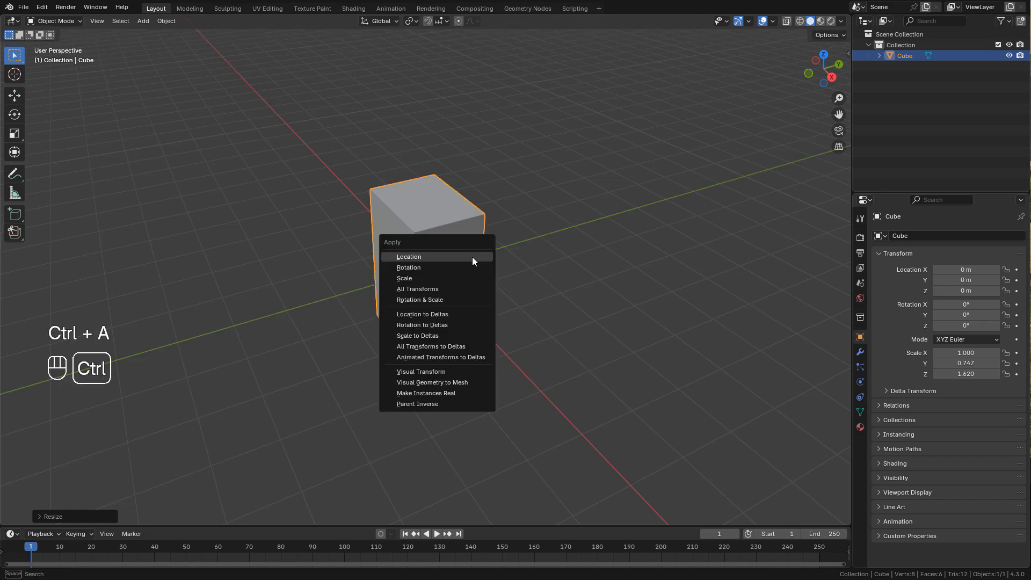
{"action": "left_click", "coordinate": [403, 277]}
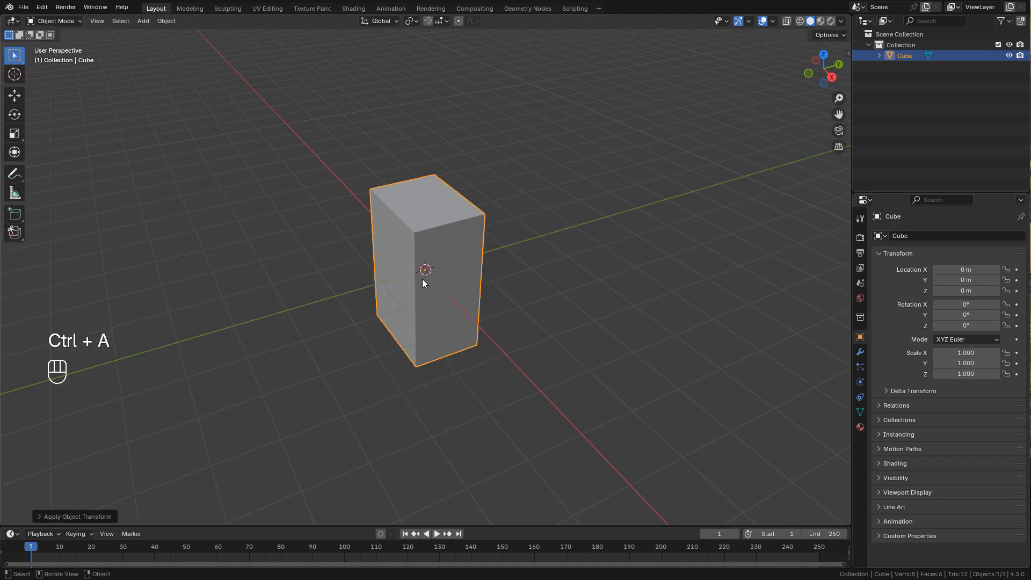
- Add a Voxel Remesh modifier at about 0.09 m voxel size, then a Displace modifier after it
{"action": "left_click", "coordinate": [859, 352]}
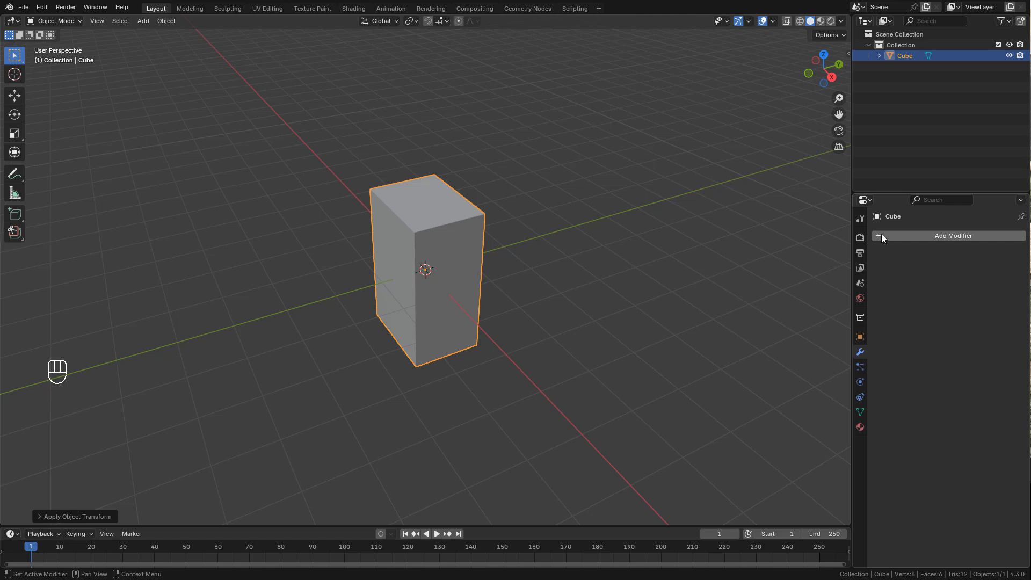
{"action": "left_click", "coordinate": [952, 235]}
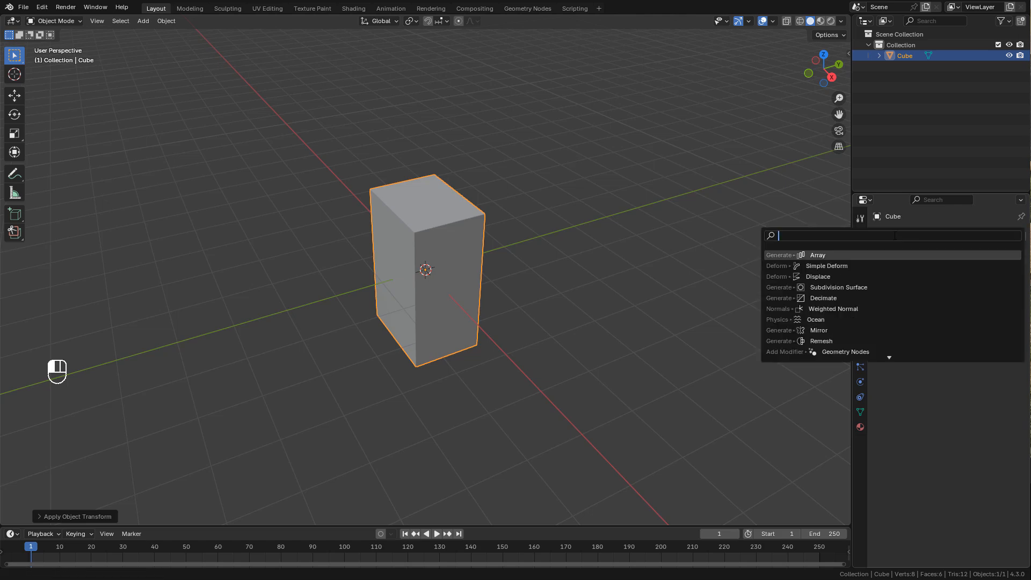
{"action": "left_click", "coordinate": [820, 341]}
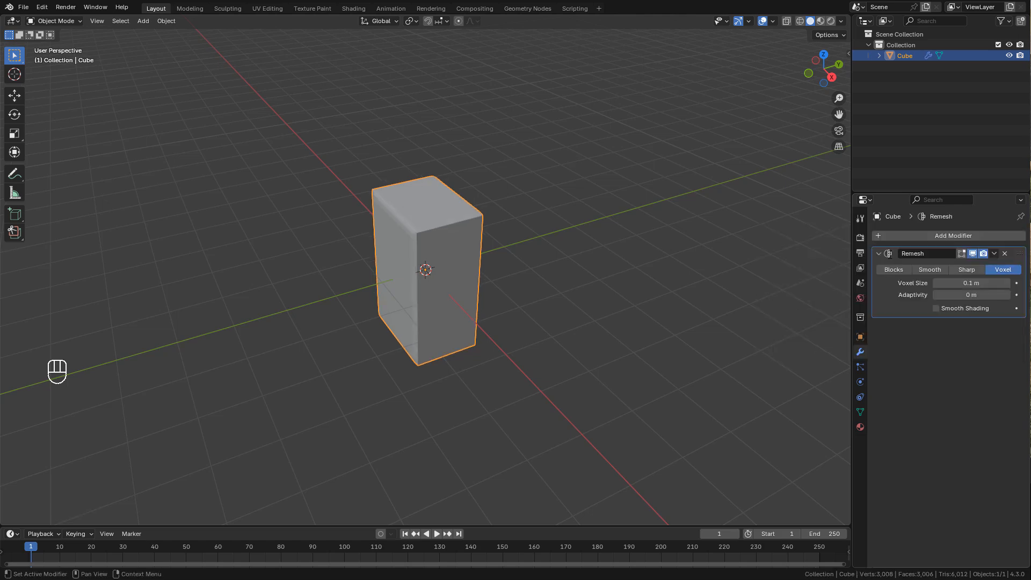
{"action": "left_click_drag", "start_coordinate": [972, 282], "coordinate": [960, 282]}
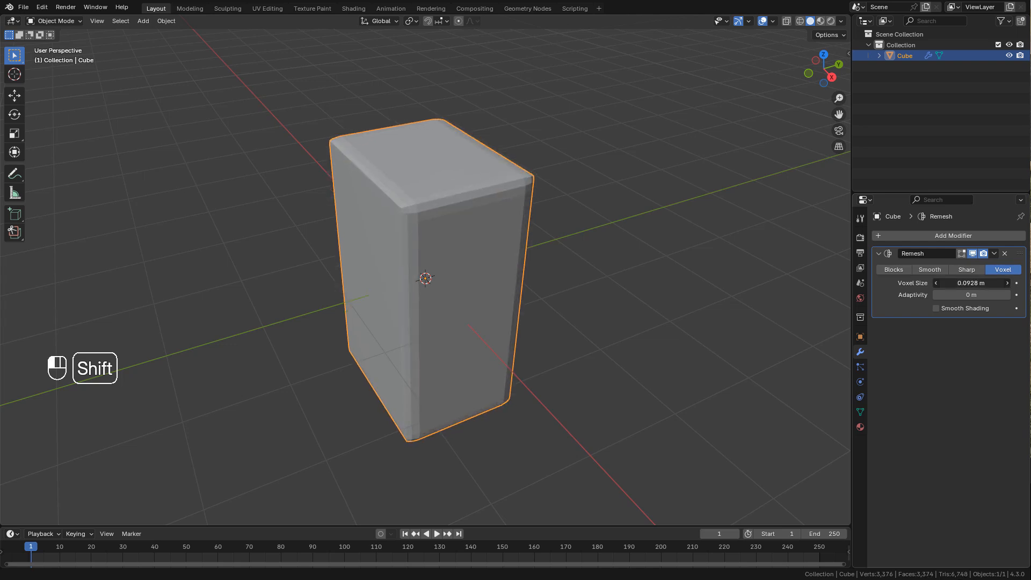
{"action": "left_click_drag", "start_coordinate": [979, 282], "coordinate": [966, 282]}
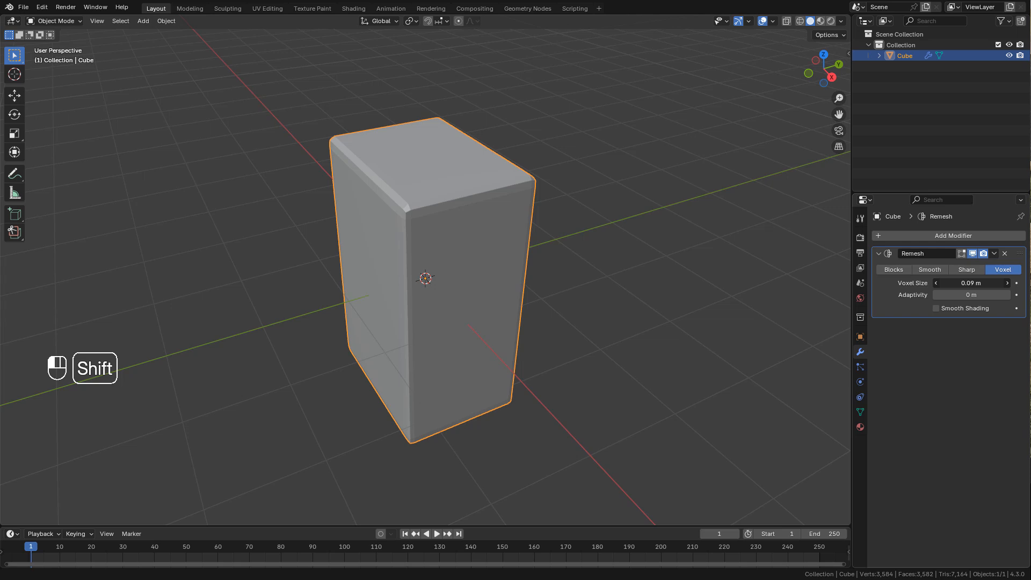
{"action": "left_click", "coordinate": [954, 235]}
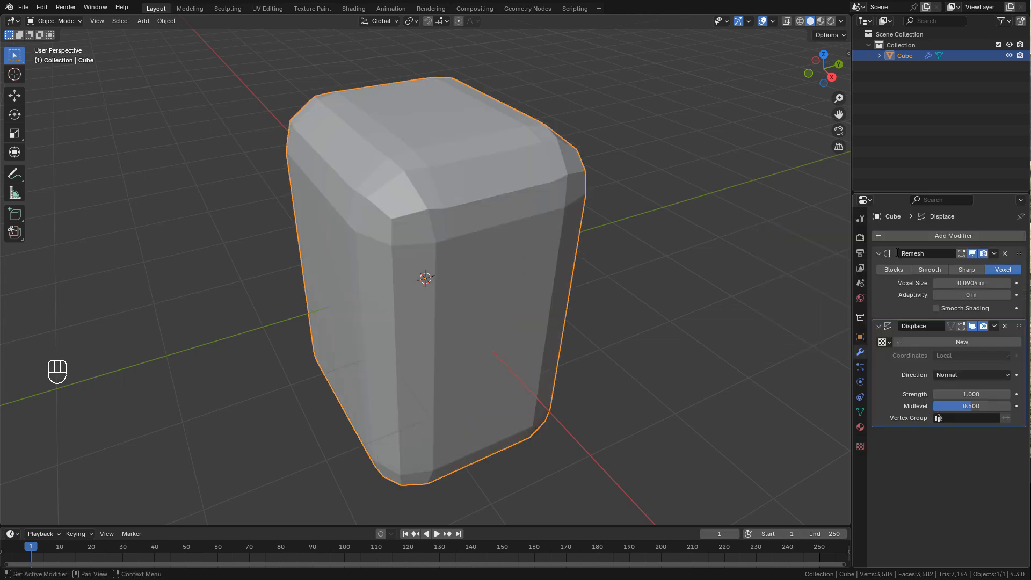
- Drive the Displace with a new enlarged Clouds texture and coarsen the remesh voxels to about 0.25 m
{"action": "left_click", "coordinate": [960, 341]}
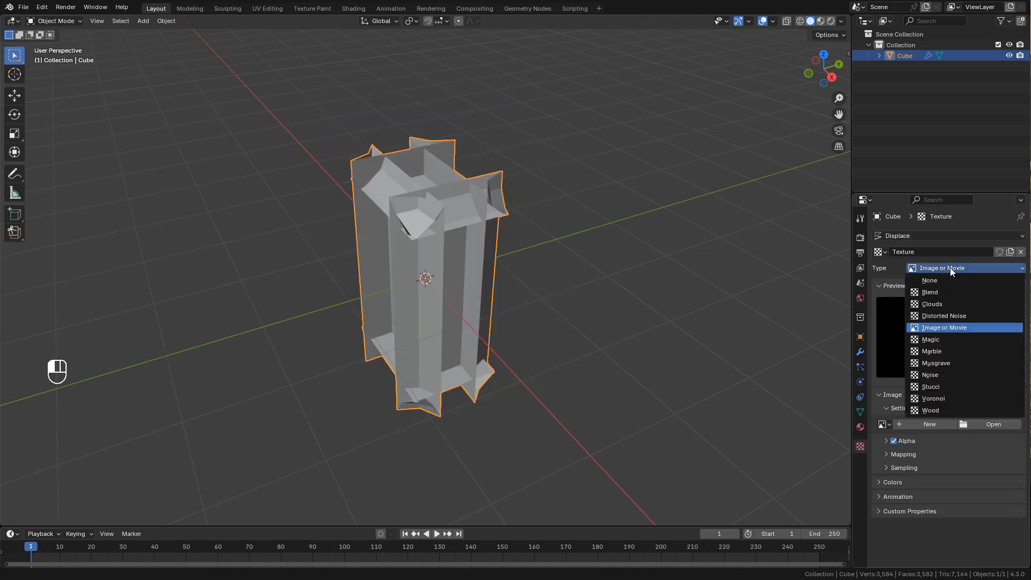
{"action": "left_click", "coordinate": [931, 303]}
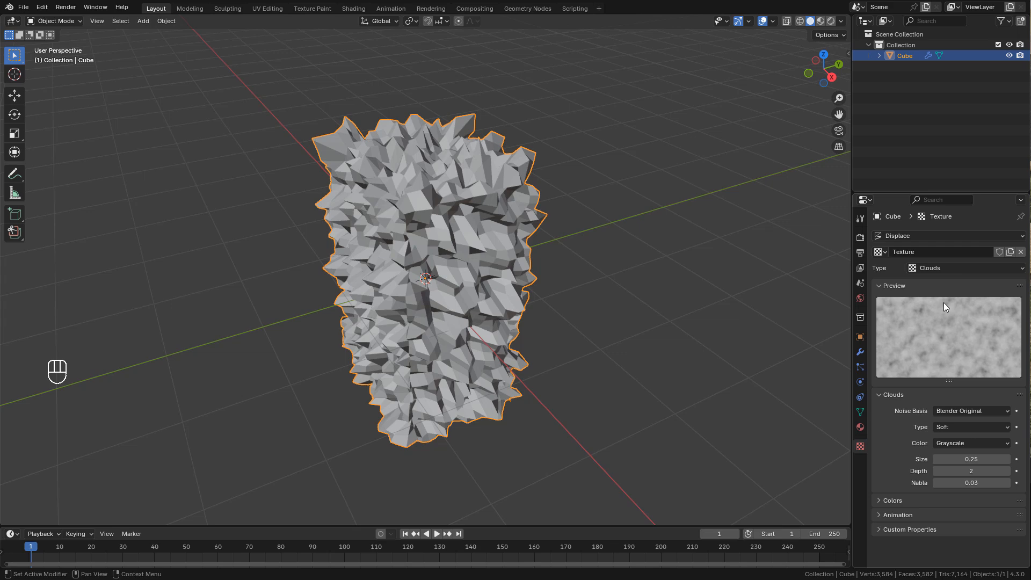
{"action": "left_click_drag", "start_coordinate": [971, 458], "coordinate": [992, 458]}
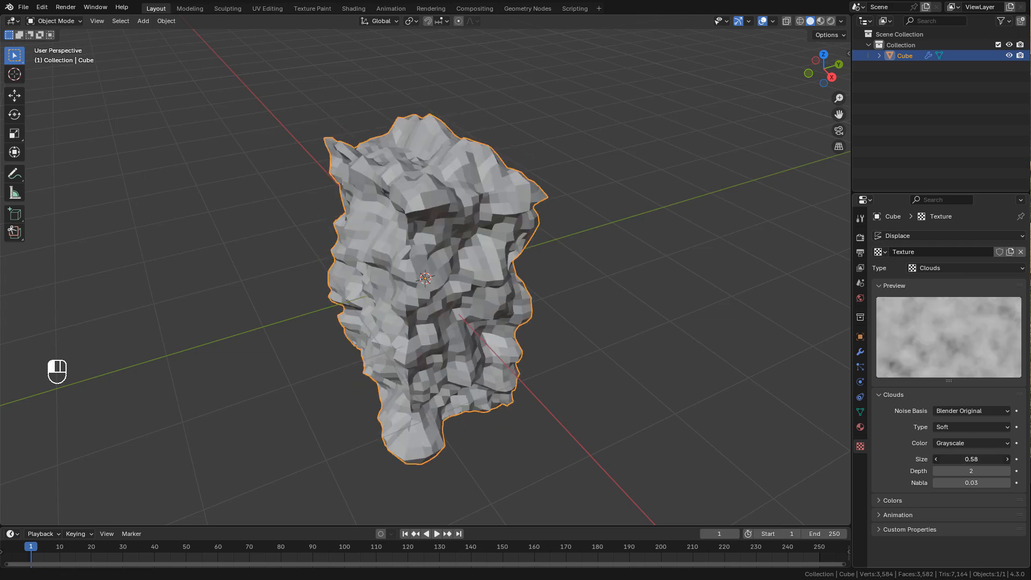
{"action": "left_click_drag", "start_coordinate": [970, 458], "coordinate": [999, 458]}
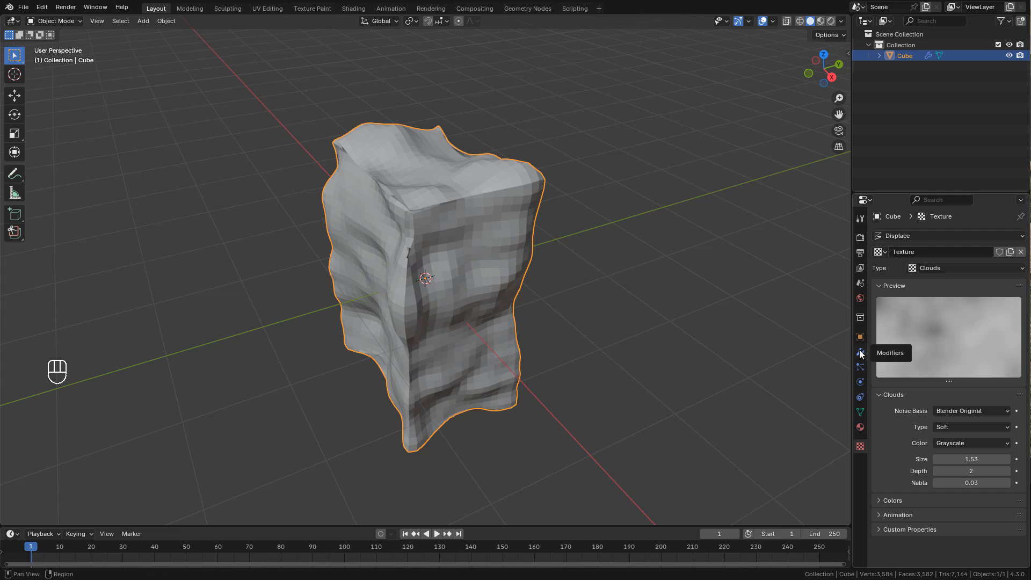
{"action": "left_click", "coordinate": [859, 353]}
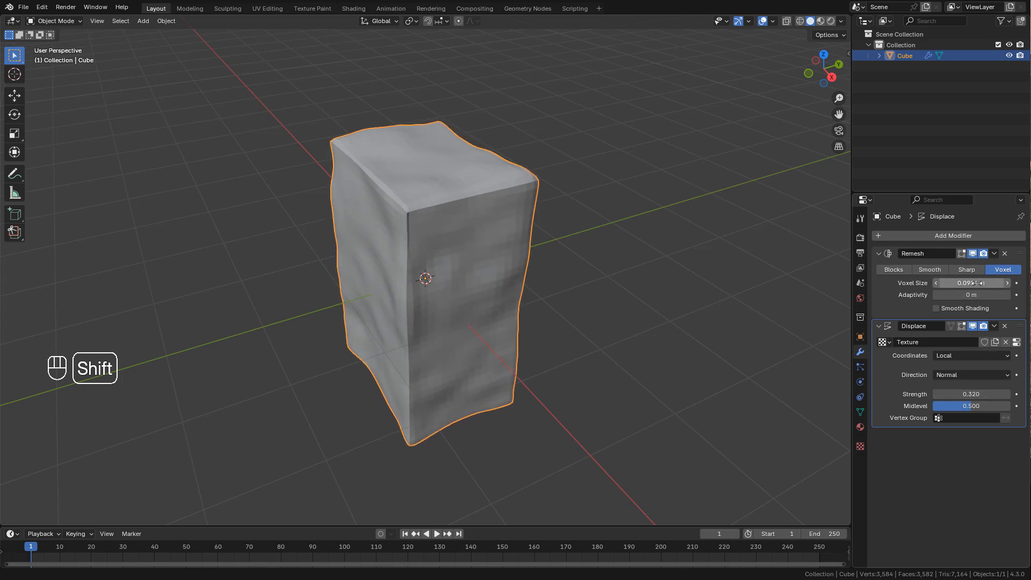
{"action": "left_click_drag", "start_coordinate": [973, 282], "coordinate": [986, 282]}
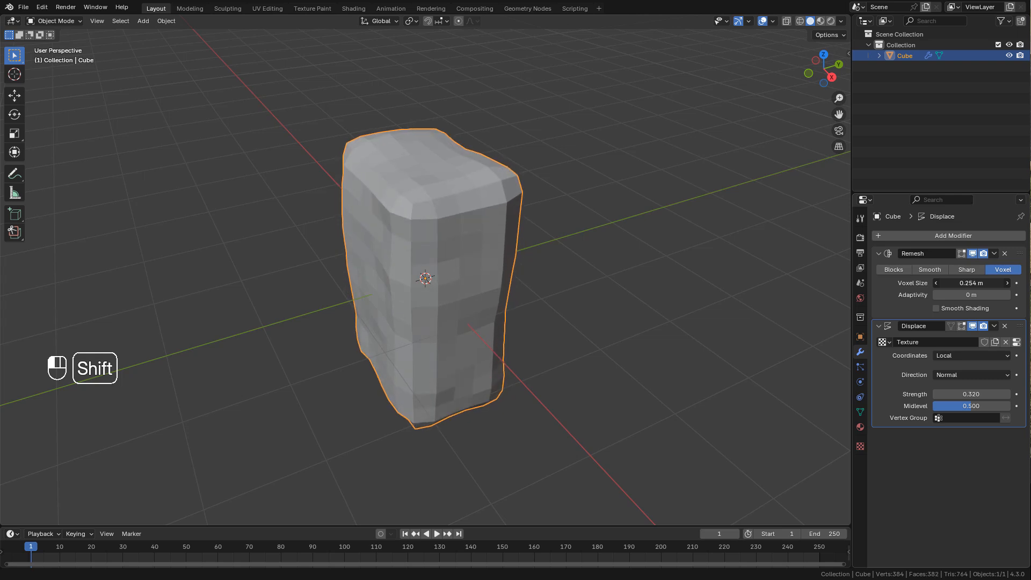
- In Edit Mode shrink the bottom face so the block tapers toward its base
{"action": "key", "text": "Tab"}
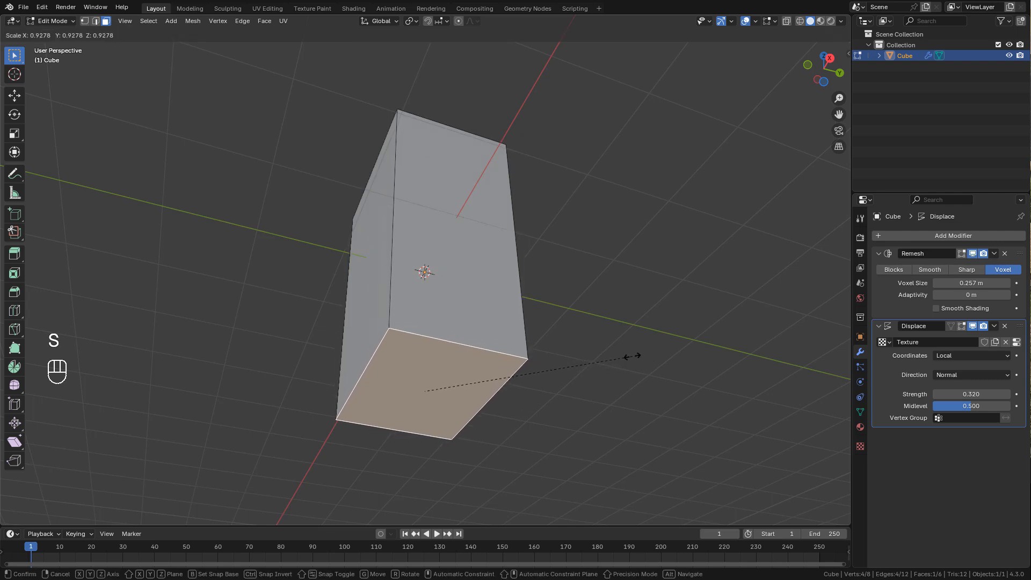
{"action": "key", "text": "Tab"}
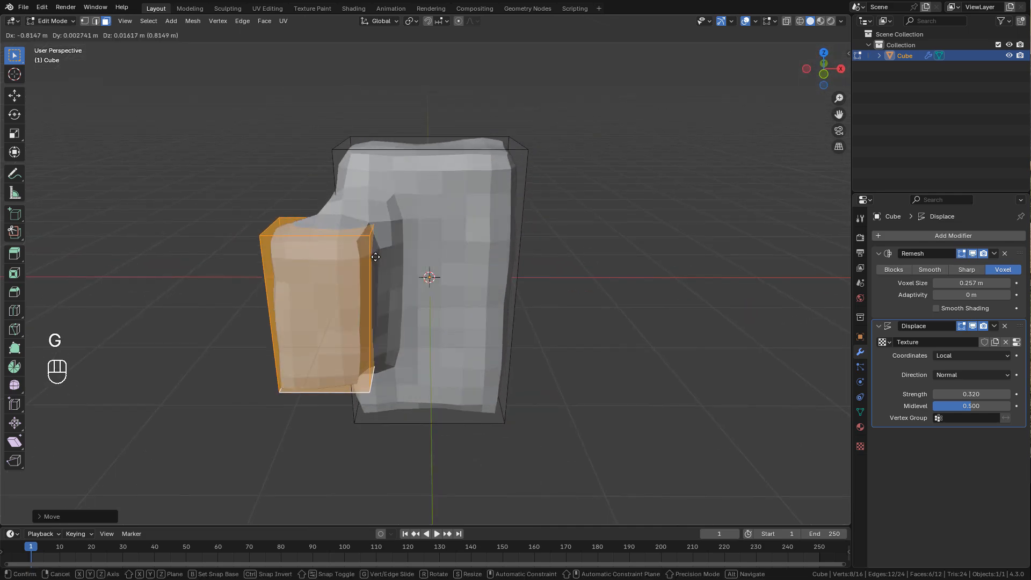
{"action": "key", "text": "Tab"}
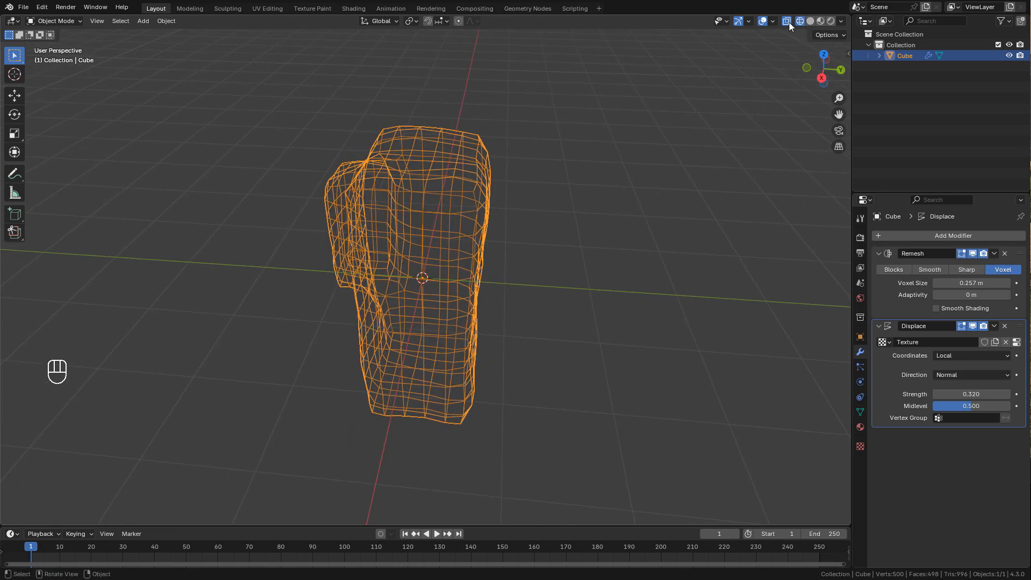
{"action": "key", "text": "Tab"}
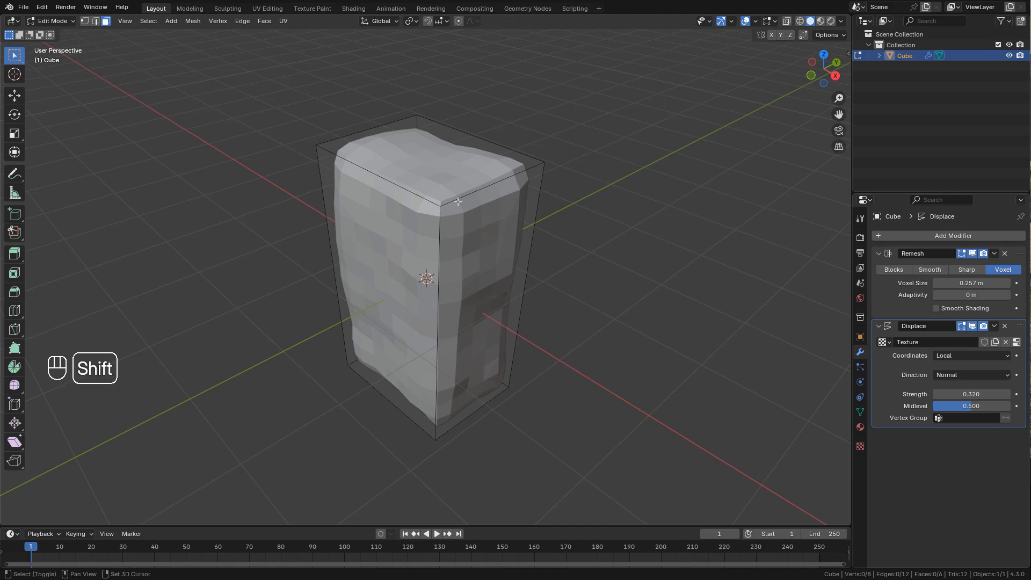
- Add a cylinder to the mesh, move it to the top and flare its rings into a bulging cap
{"action": "key", "text": "shift+a"}
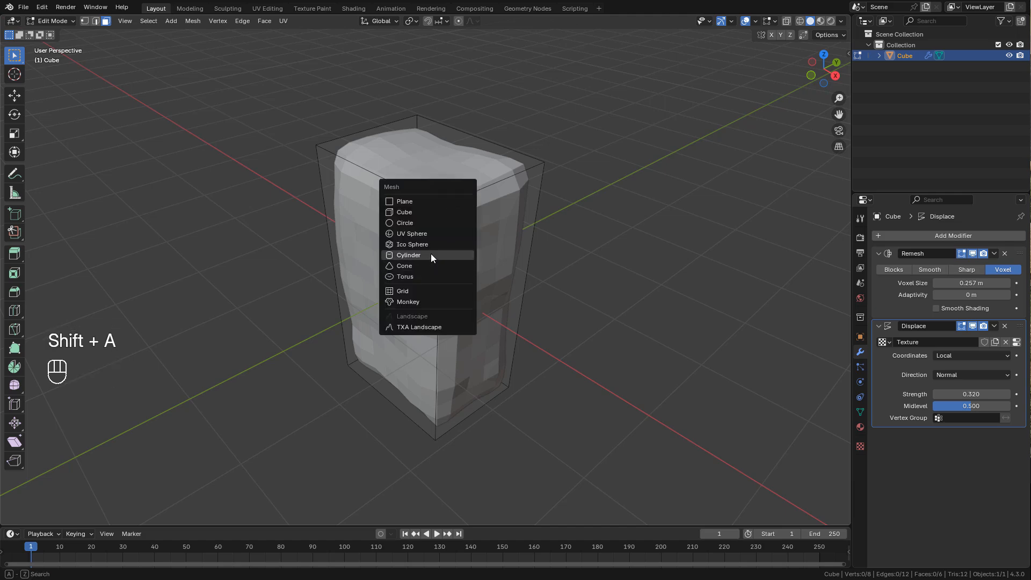
{"action": "left_click", "coordinate": [408, 254]}
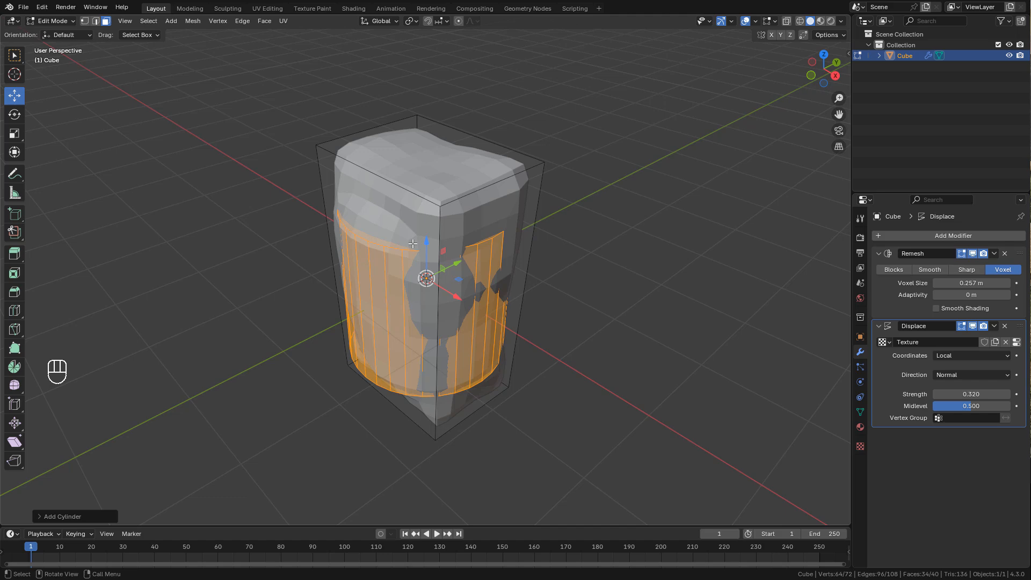
{"action": "key", "text": "s"}
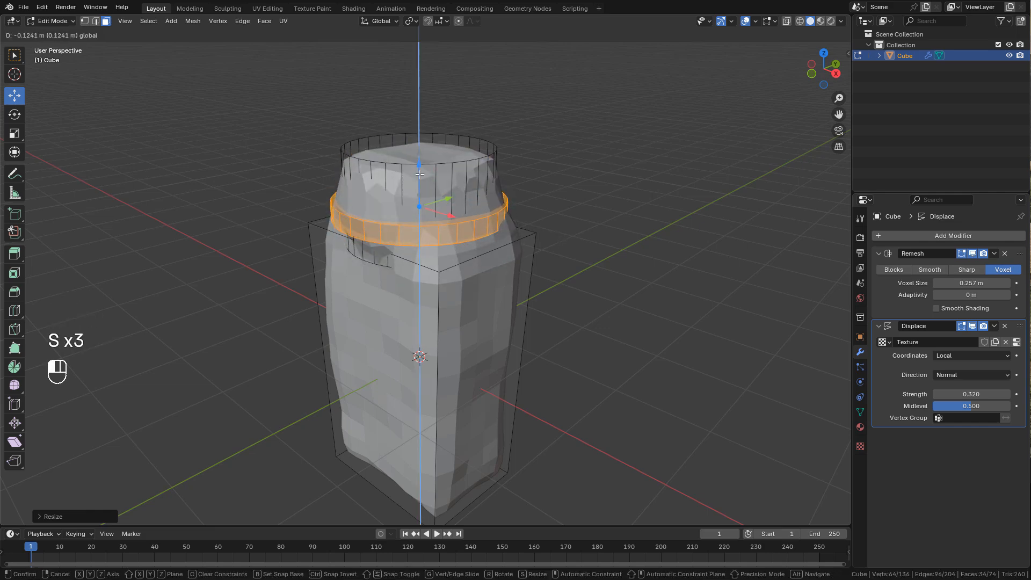
{"action": "key", "text": "Tab"}
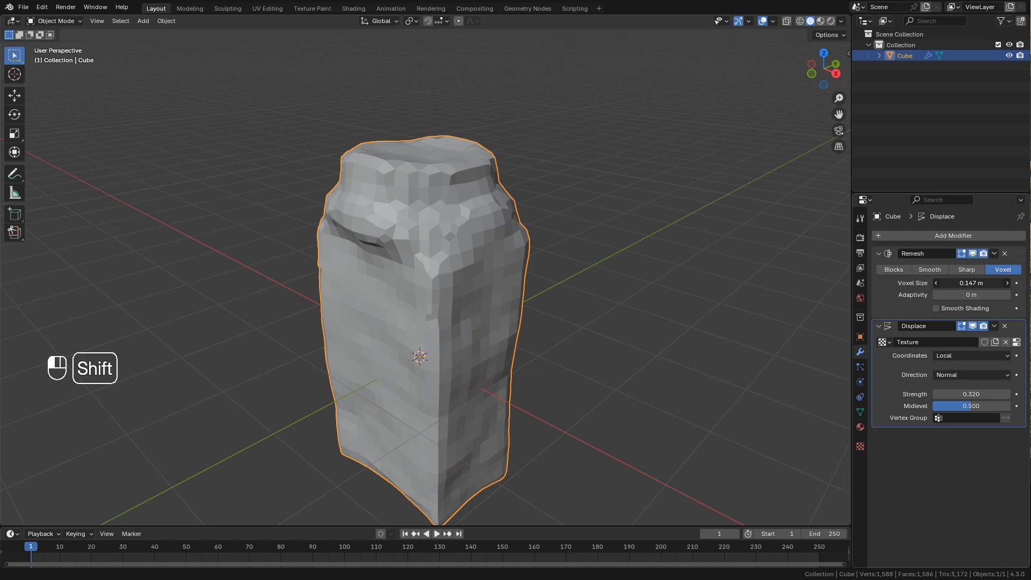
{"action": "key", "text": "Tab"}
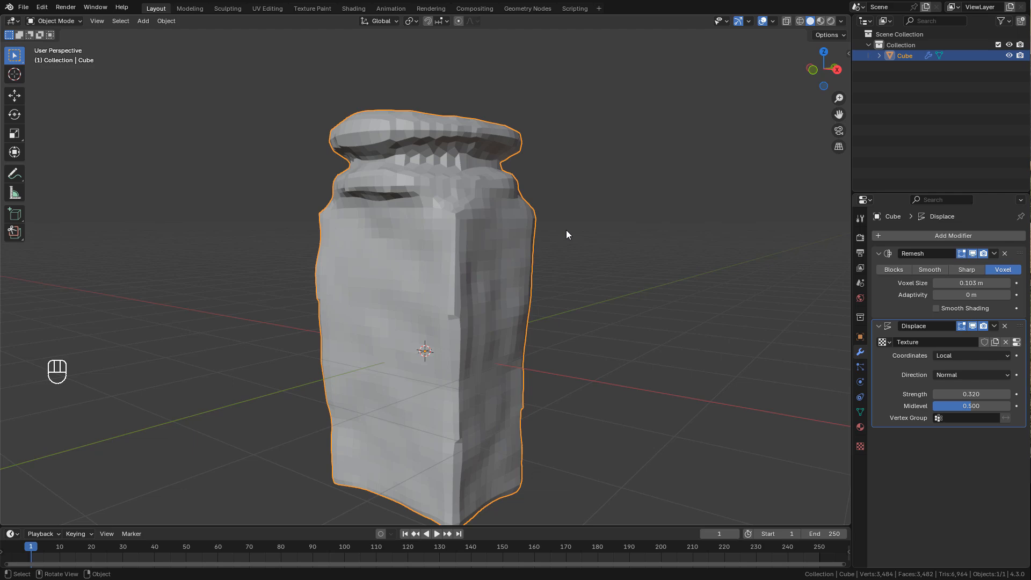
- Move, scale and rotate the top ring and side pieces, checking the result out of Edit Mode
{"action": "key", "text": "Tab"}
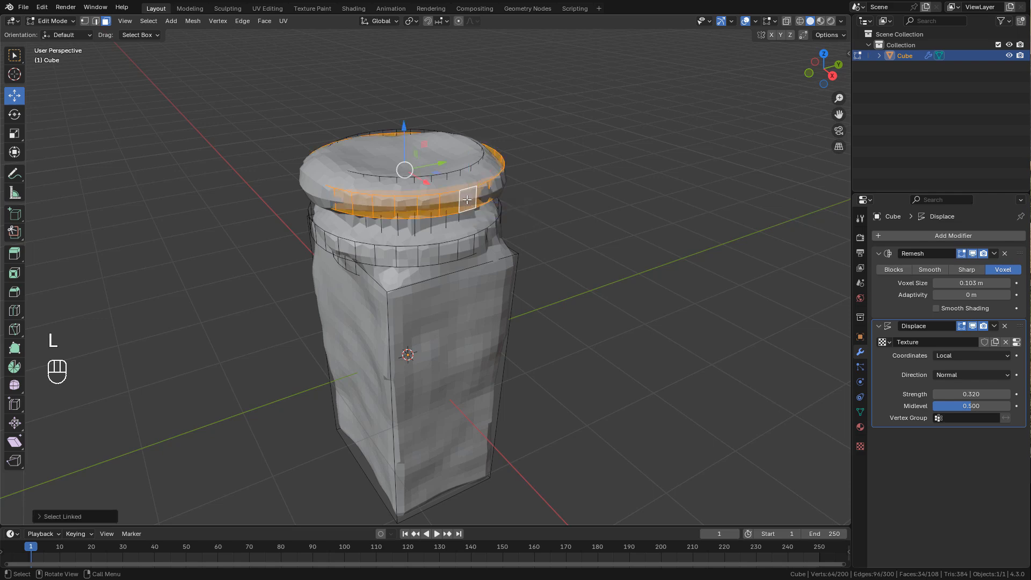
{"action": "key", "text": "g"}
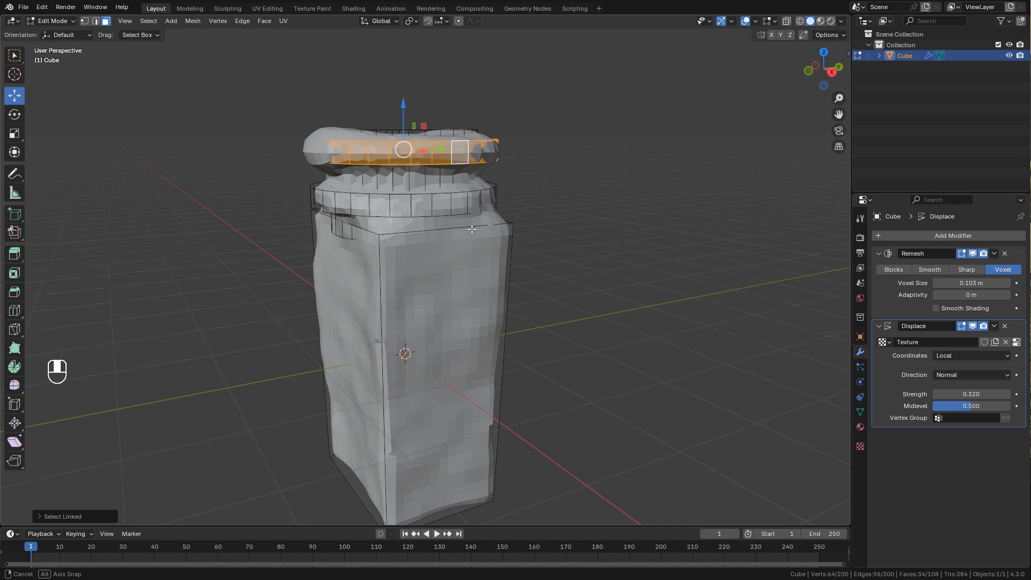
{"action": "key", "text": "shift+a"}
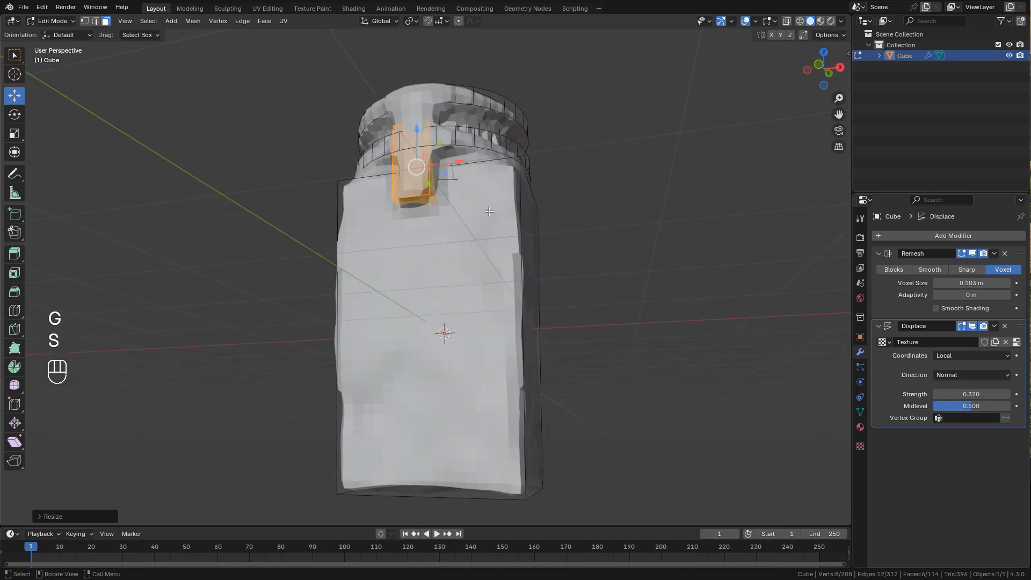
{"action": "key", "text": "Tab"}
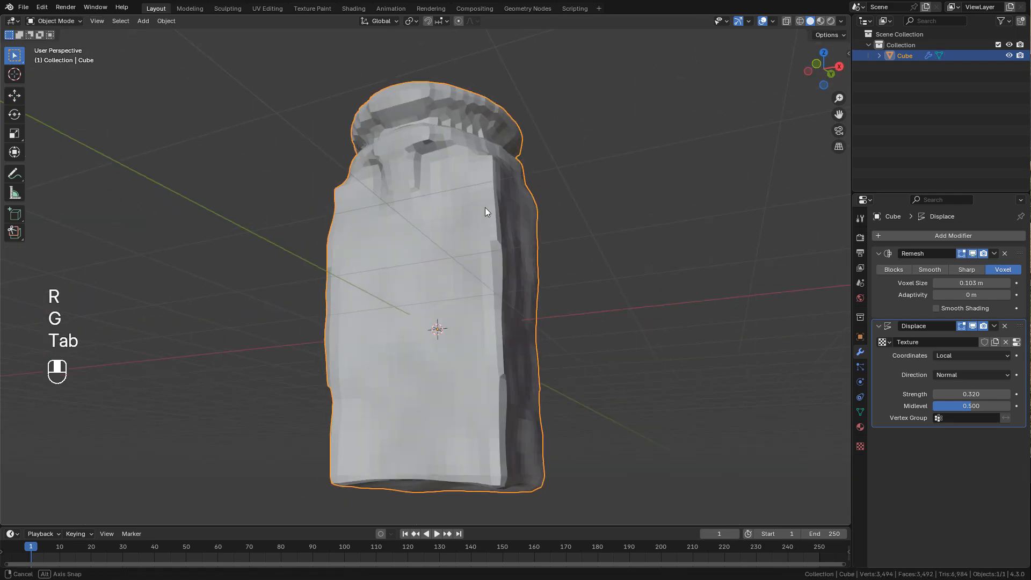
{"action": "key", "text": "Tab"}
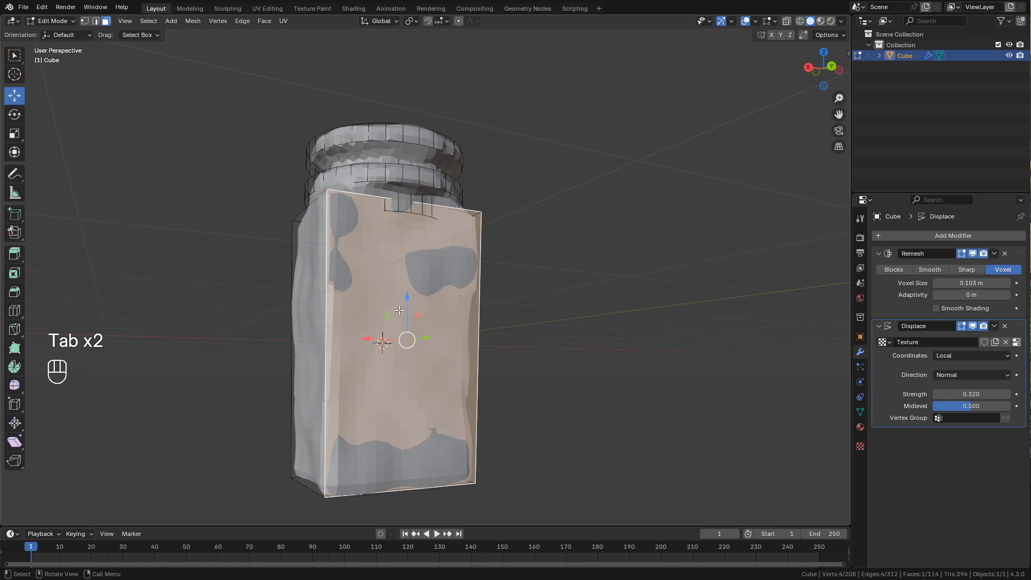
{"action": "key", "text": "r"}
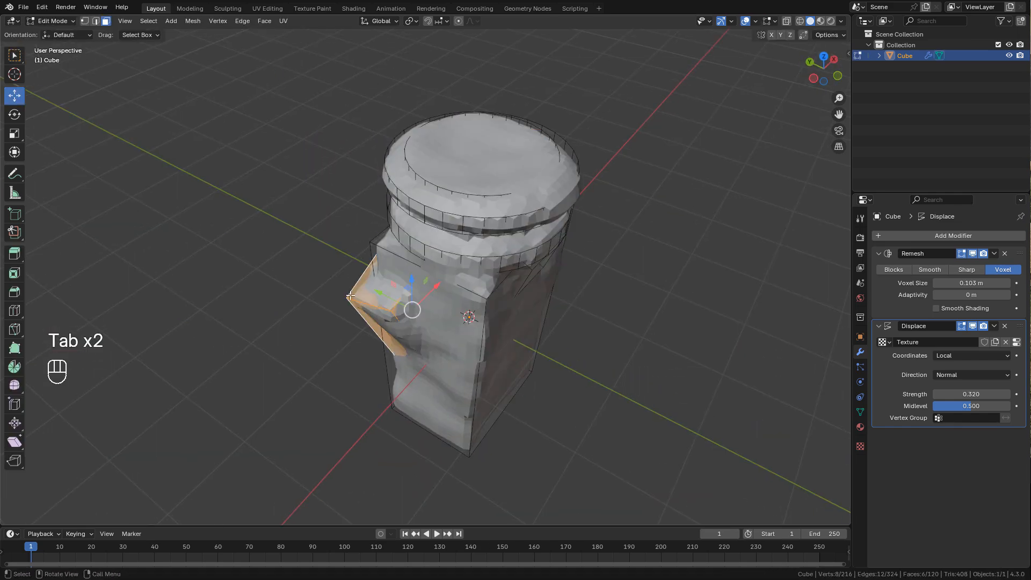
{"action": "key", "text": "Tab"}
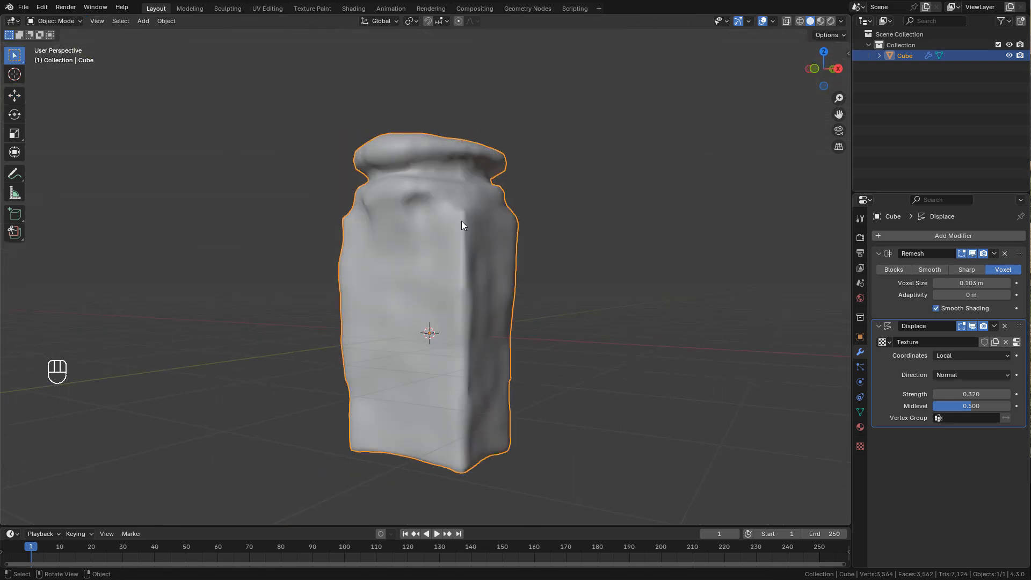
- Convert the rock to a plain mesh, baking its modifiers, and enter Sculpt Mode
{"action": "right_click", "coordinate": [462, 224]}
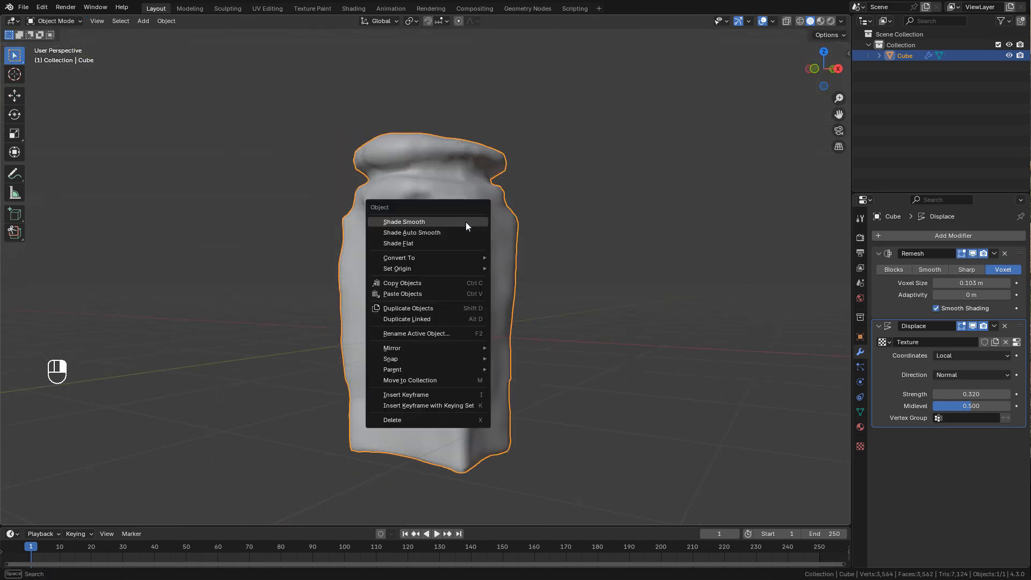
{"action": "mouse_move", "coordinate": [399, 257]}
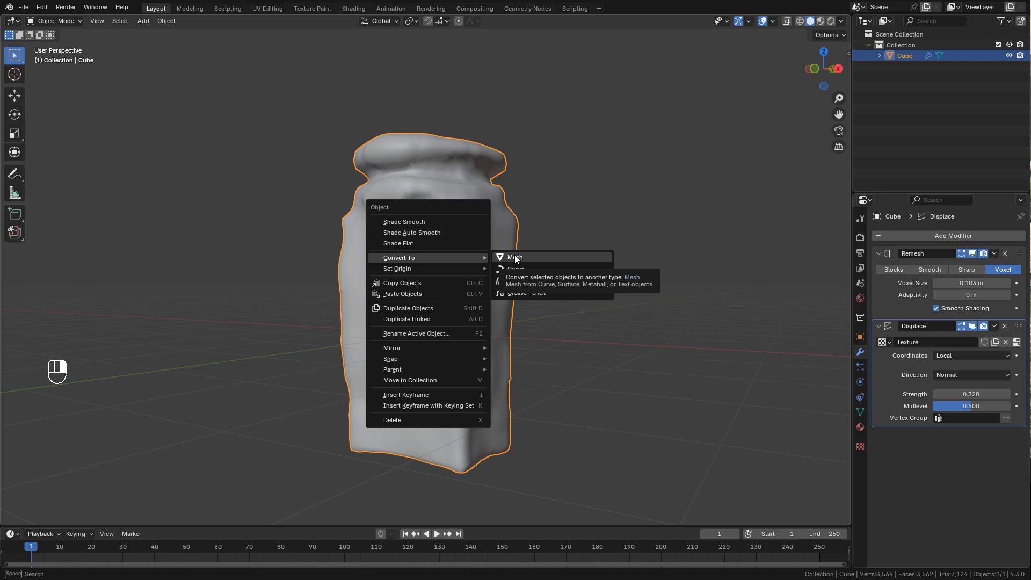
{"action": "left_click", "coordinate": [514, 256]}
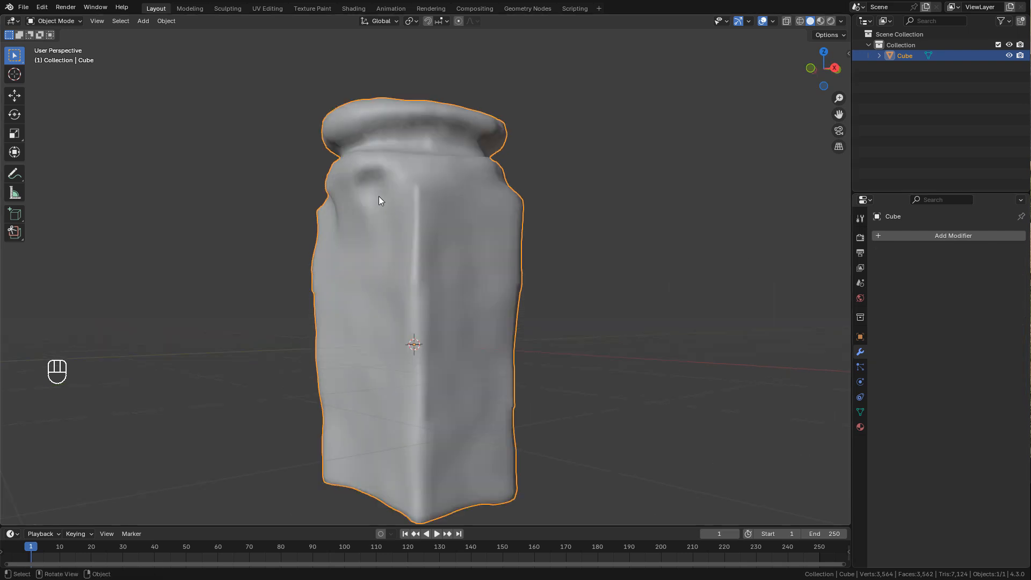
{"action": "left_click", "coordinate": [56, 20]}
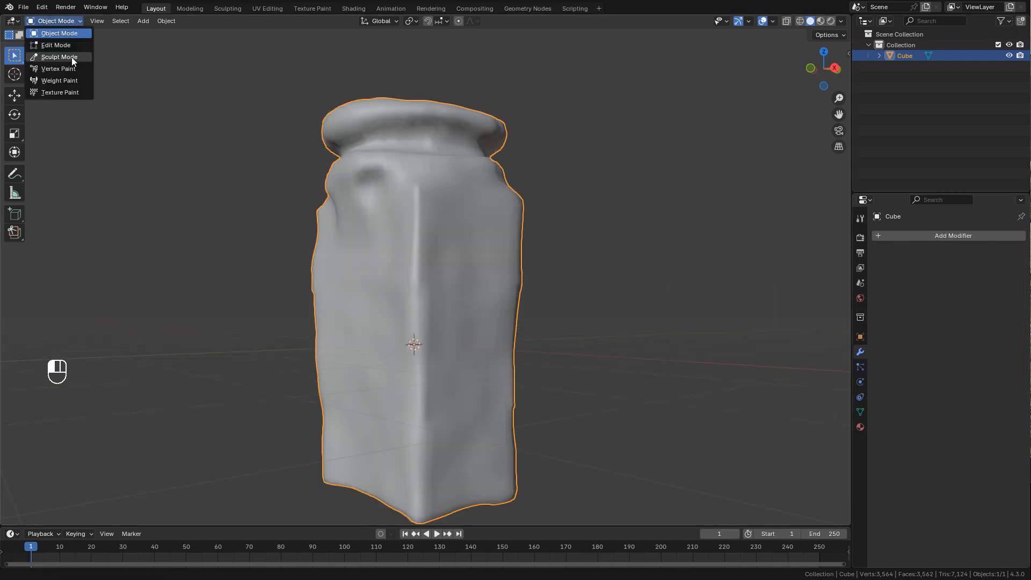
{"action": "left_click", "coordinate": [59, 57]}
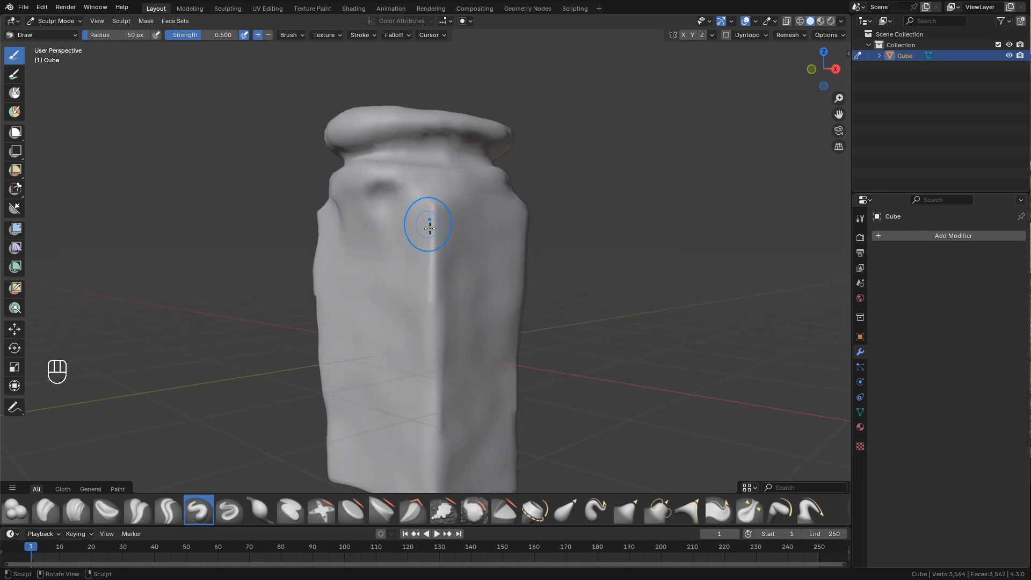
- Sculpt the surface with Draw, then scrape rough ridges with the Scrape/Fill brush
{"action": "left_click_drag", "start_coordinate": [429, 226], "coordinate": [432, 359]}
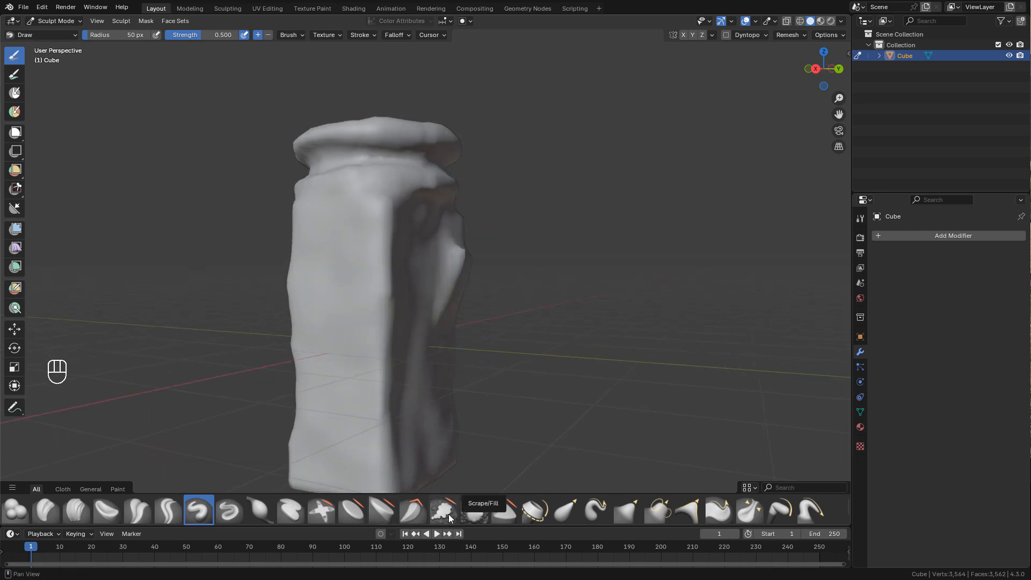
{"action": "left_click", "coordinate": [443, 510]}
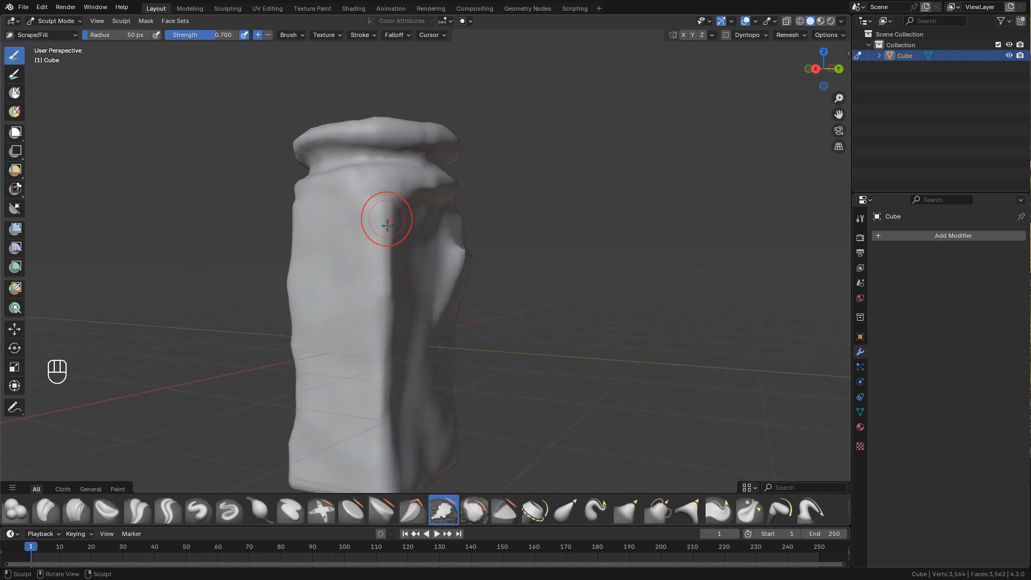
{"action": "left_click_drag", "start_coordinate": [386, 224], "coordinate": [479, 251]}
{"action": "type", "text": "m"}
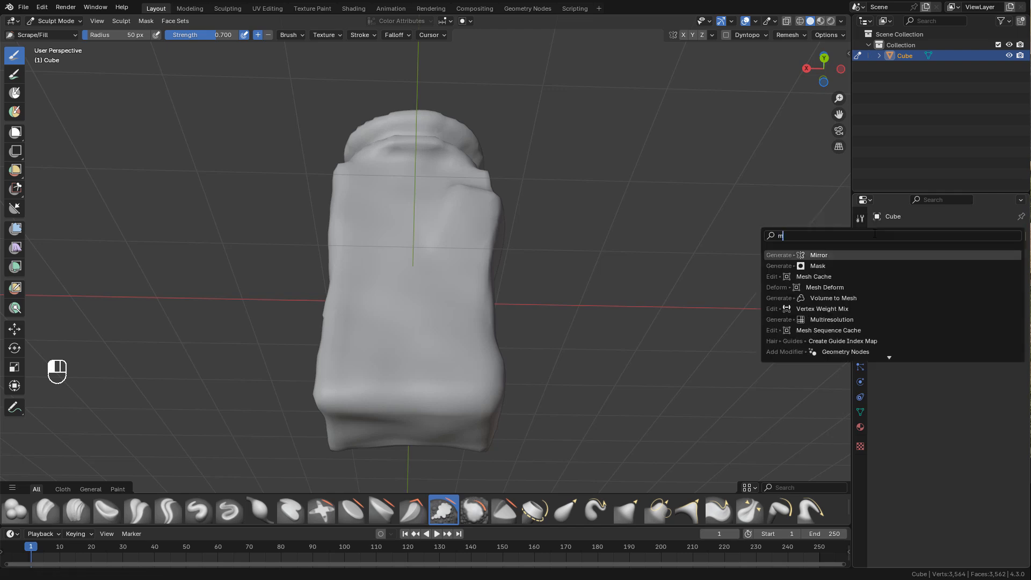
- Add a Multiresolution modifier, set viewport level 1 in Object Mode and apply it
{"action": "left_click", "coordinate": [830, 319]}
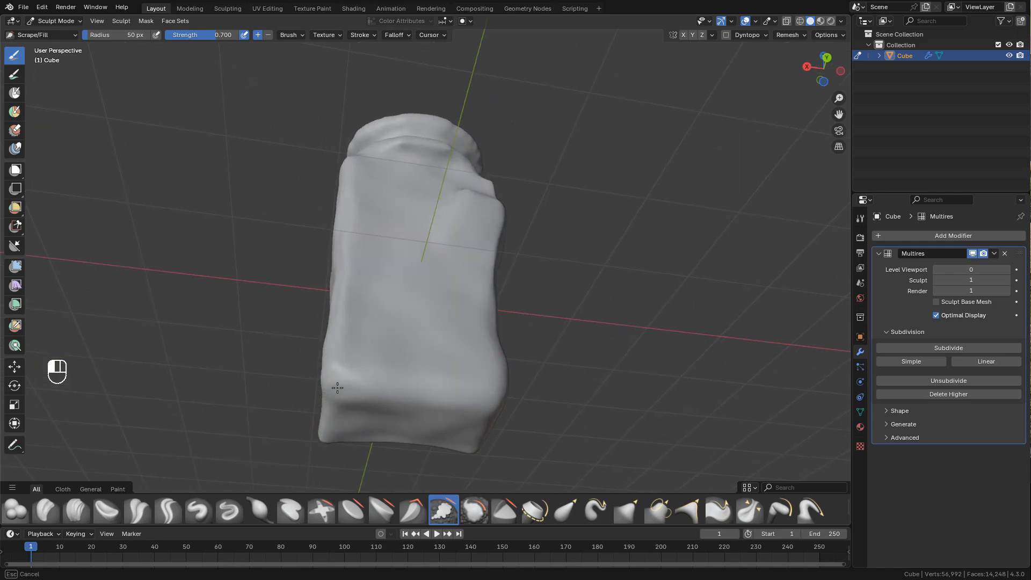
{"action": "key", "text": "ctrl+tab"}
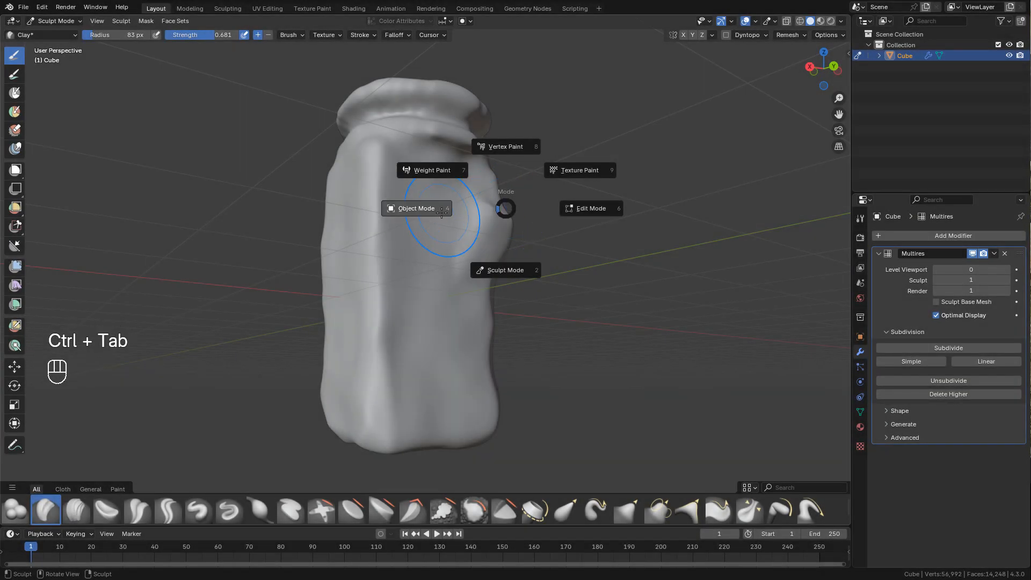
{"action": "left_click", "coordinate": [417, 207]}
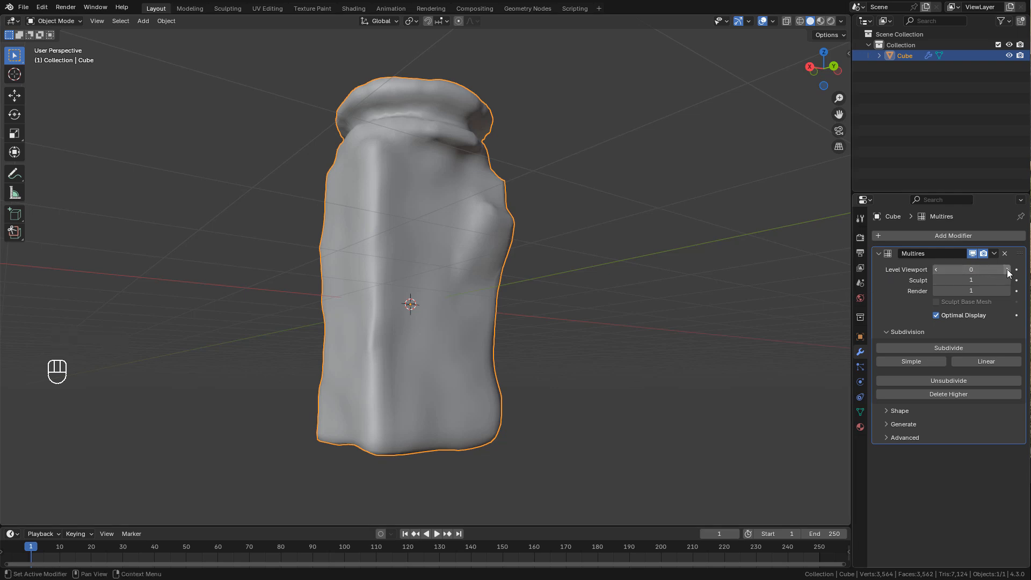
{"action": "left_click", "coordinate": [1015, 269]}
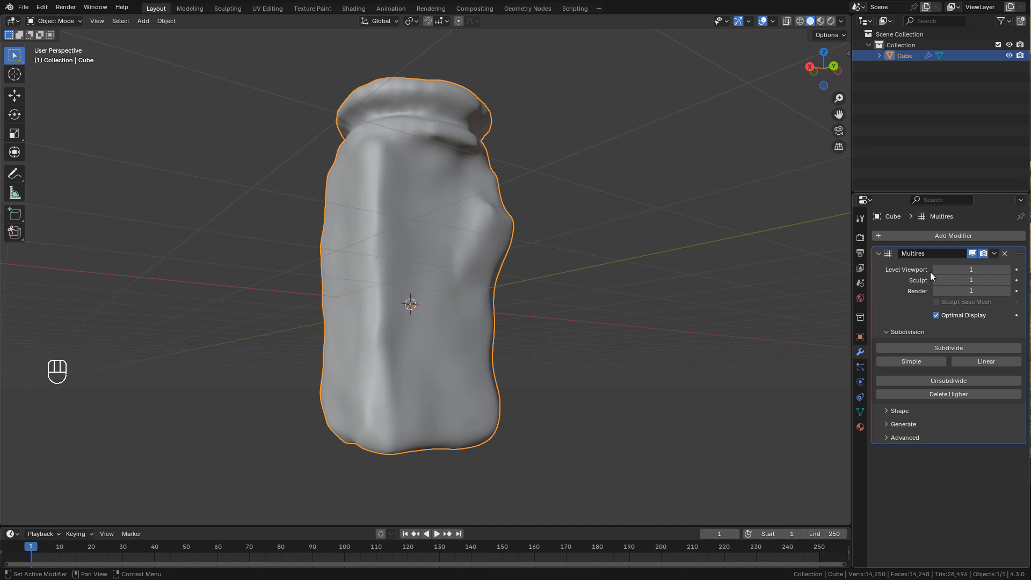
{"action": "left_click", "coordinate": [993, 253]}
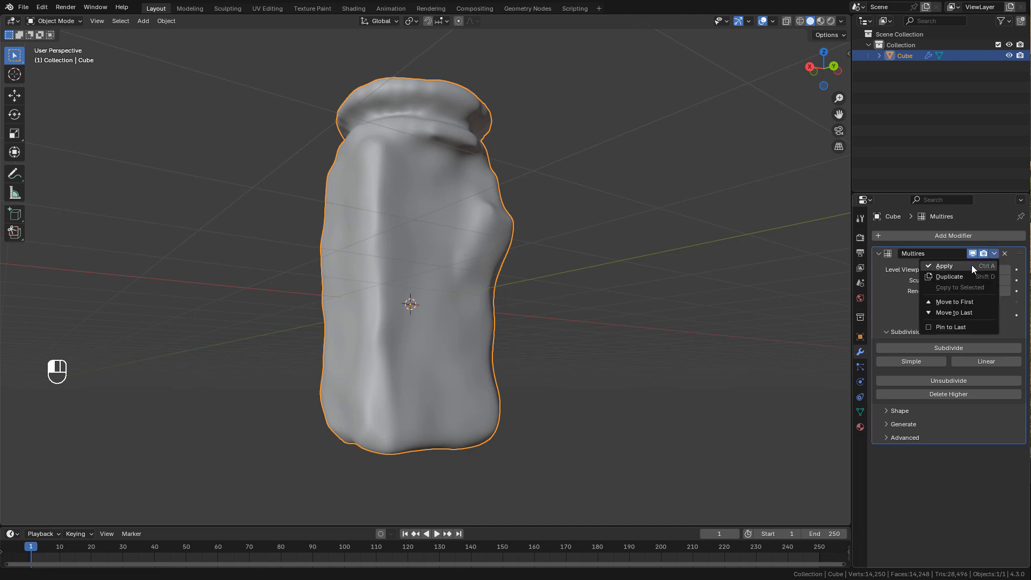
{"action": "mouse_move", "coordinate": [944, 265]}
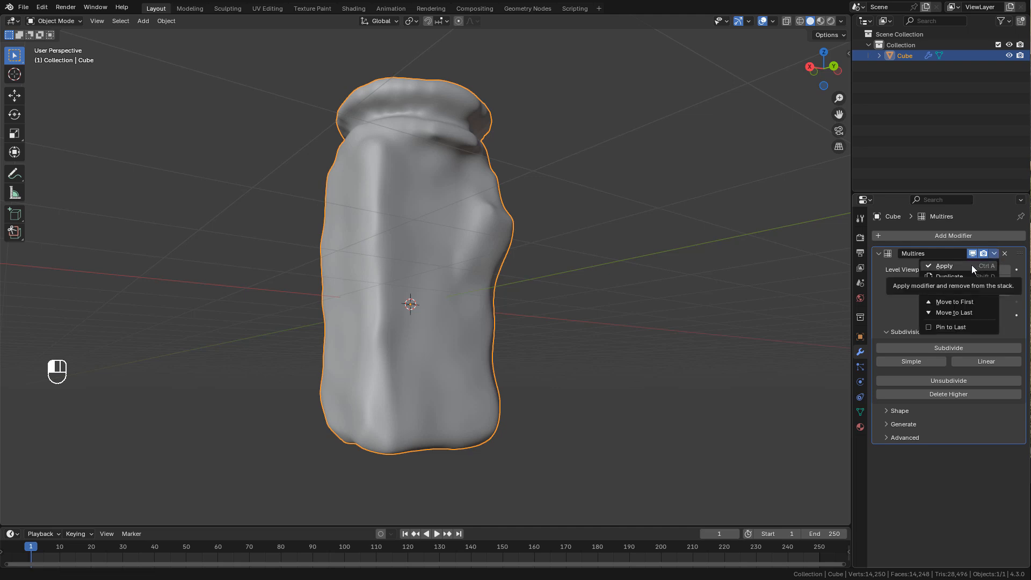
{"action": "left_click", "coordinate": [944, 265]}
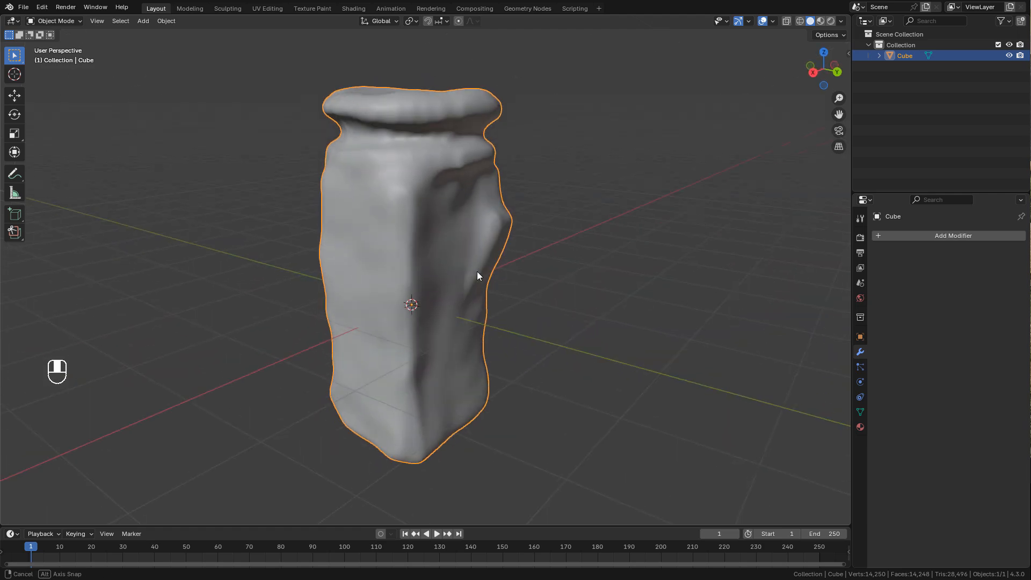
- Select the whole mesh and unwrap it with Cube Projection, returning to Object Mode
{"action": "key", "text": "Tab"}
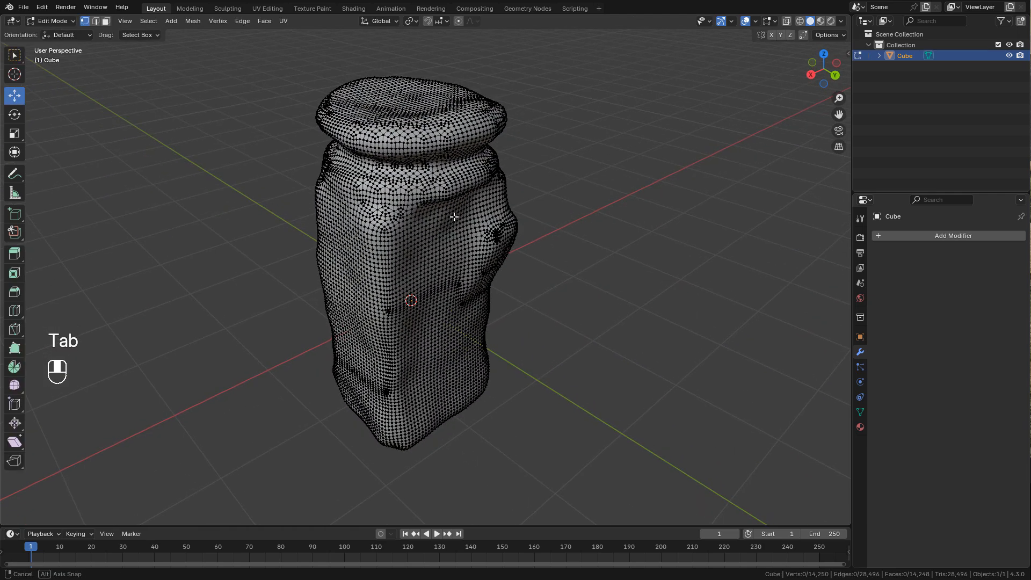
{"action": "key", "text": "a"}
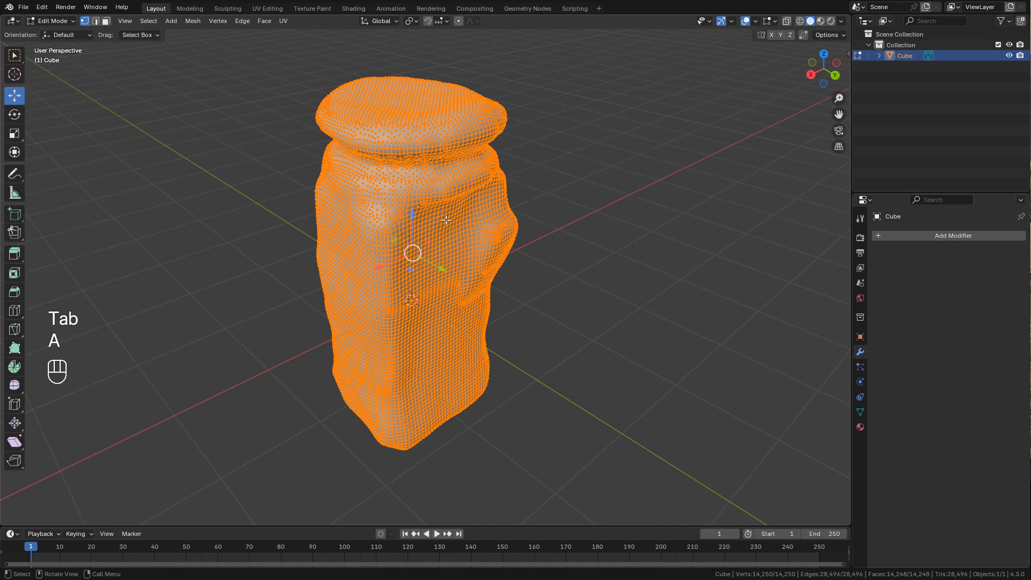
{"action": "key", "text": "u"}
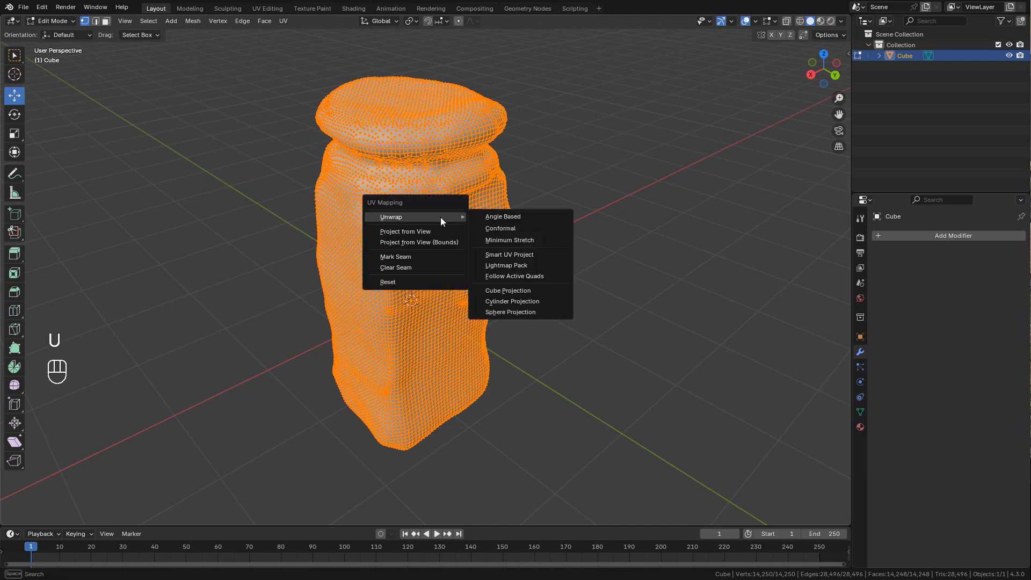
{"action": "mouse_move", "coordinate": [507, 278]}
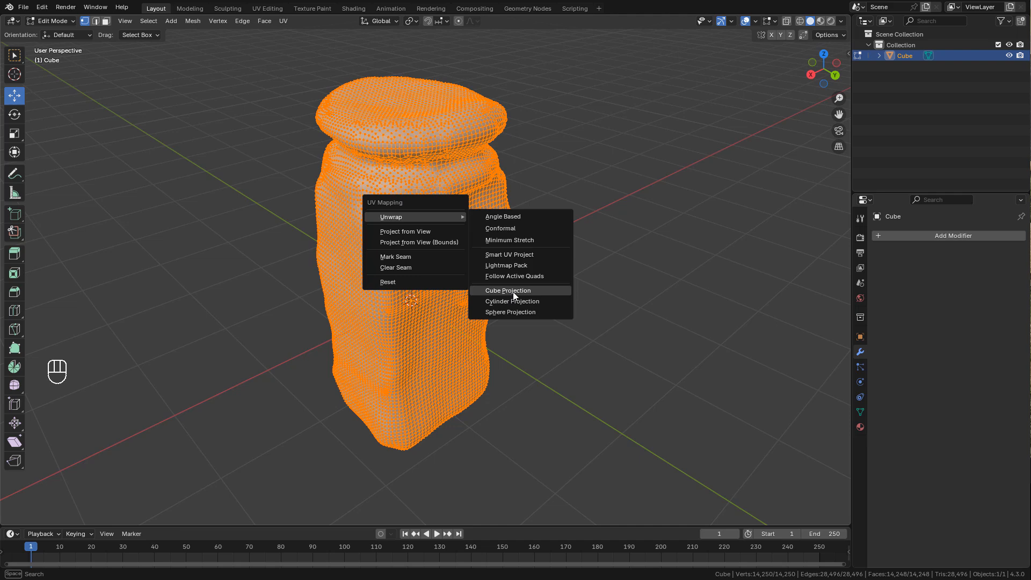
{"action": "left_click", "coordinate": [505, 291]}
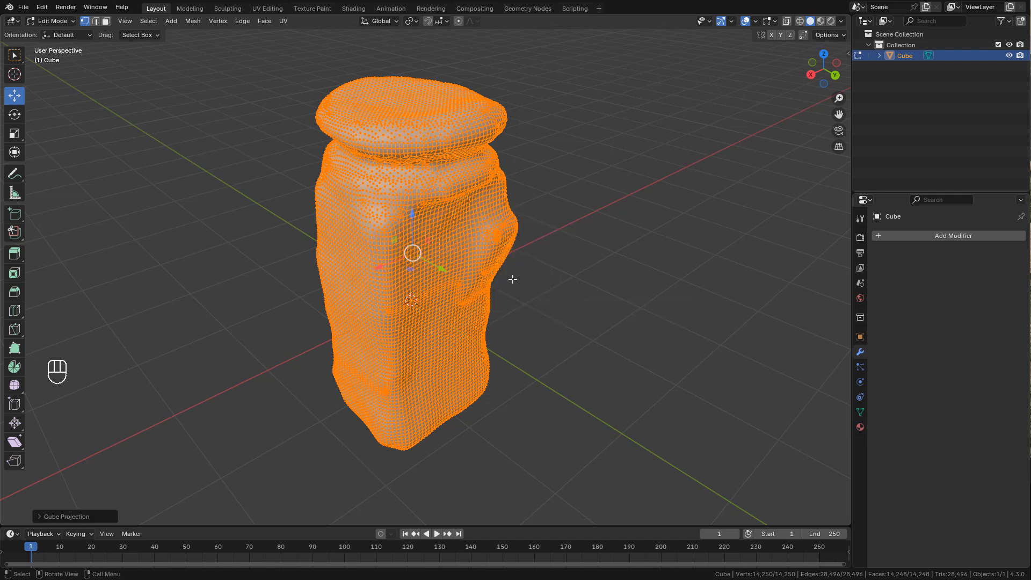
{"action": "key", "text": "Tab"}
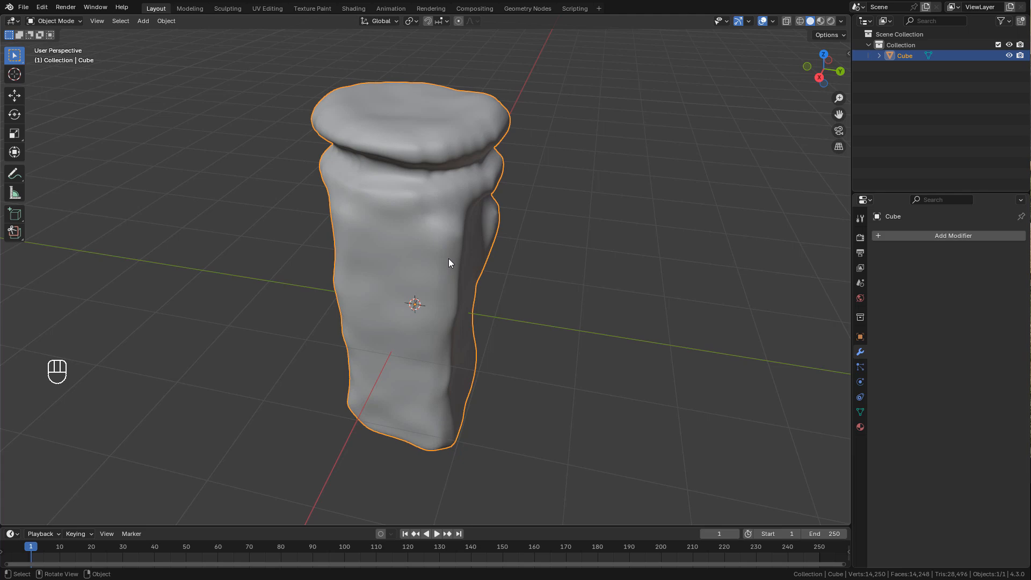
- Add a Displace modifier and load cliff_side_disp_2k.png as its image texture
{"action": "left_click", "coordinate": [952, 235]}
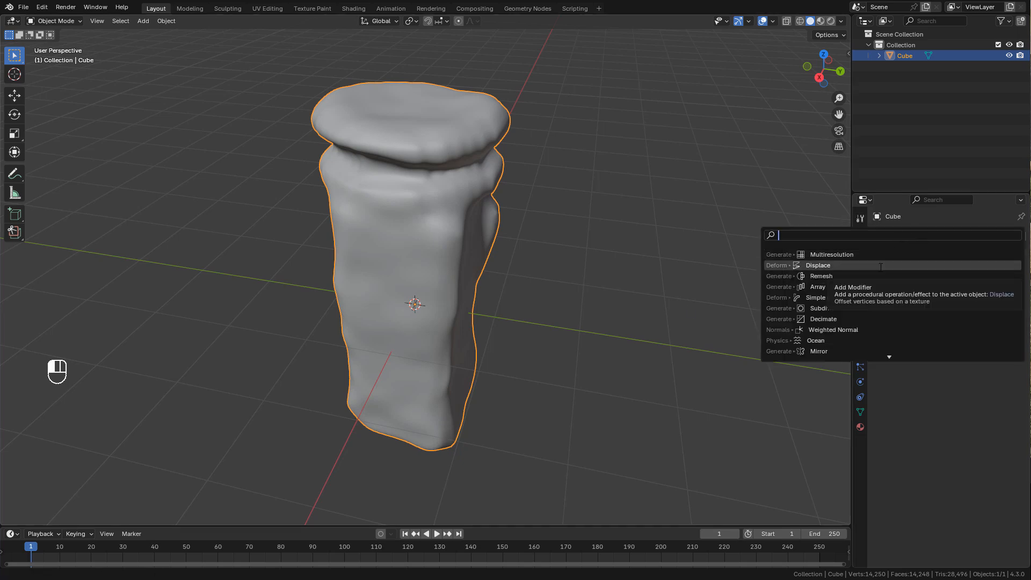
{"action": "left_click", "coordinate": [818, 264]}
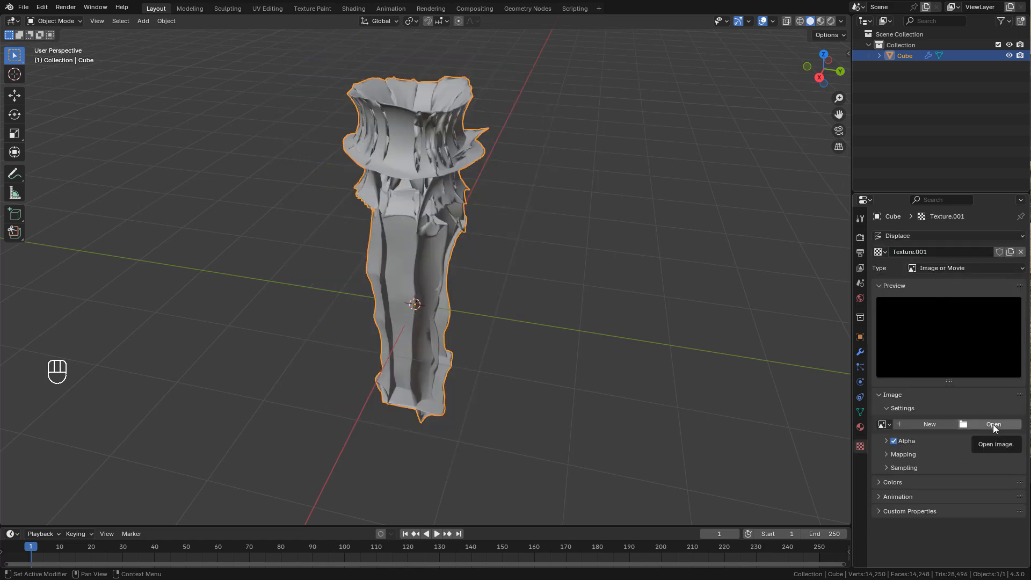
{"action": "left_click", "coordinate": [992, 424]}
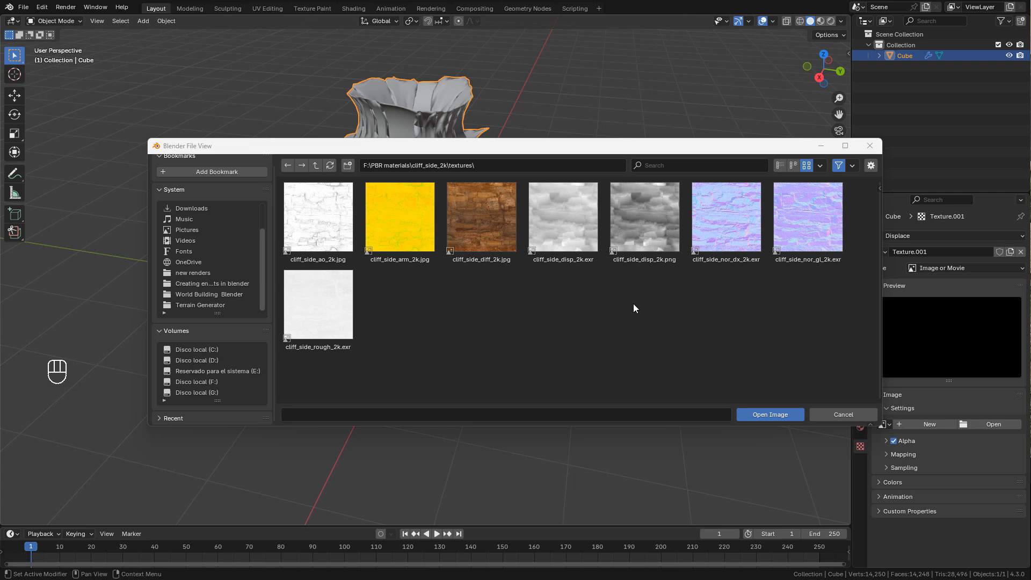
{"action": "left_click", "coordinate": [643, 216]}
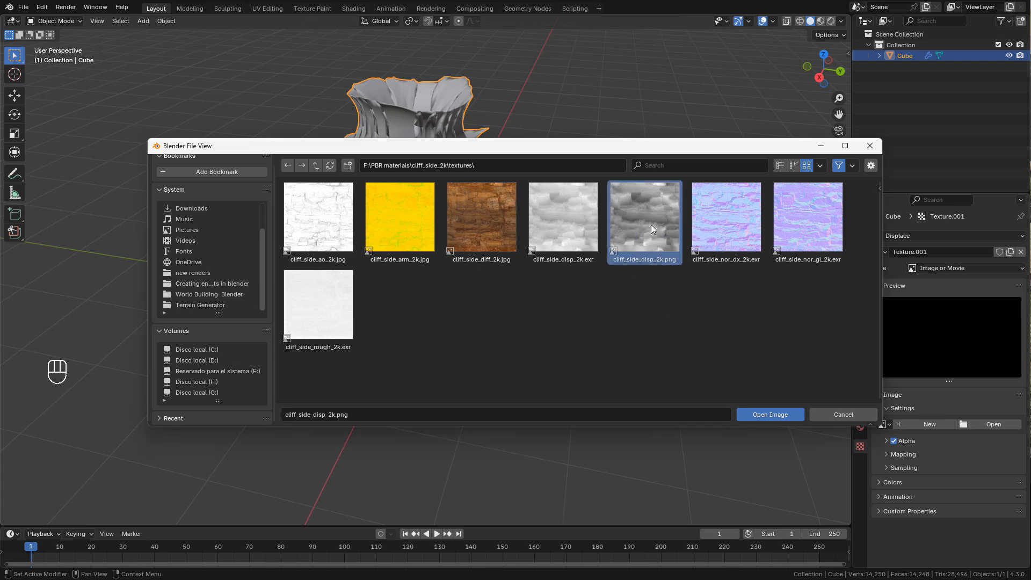
{"action": "left_click", "coordinate": [769, 414]}
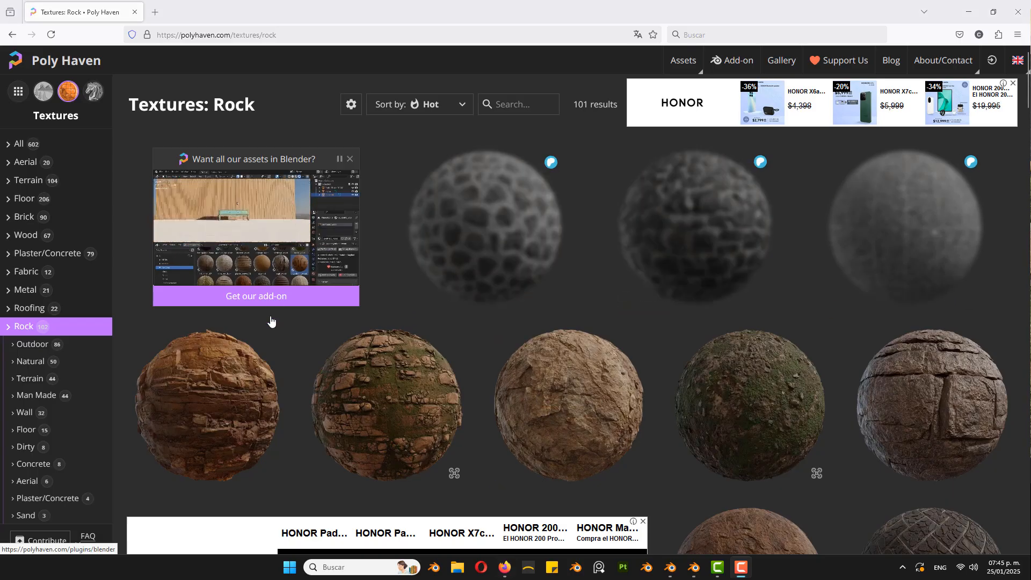
{"action": "mouse_move", "coordinate": [206, 400]}
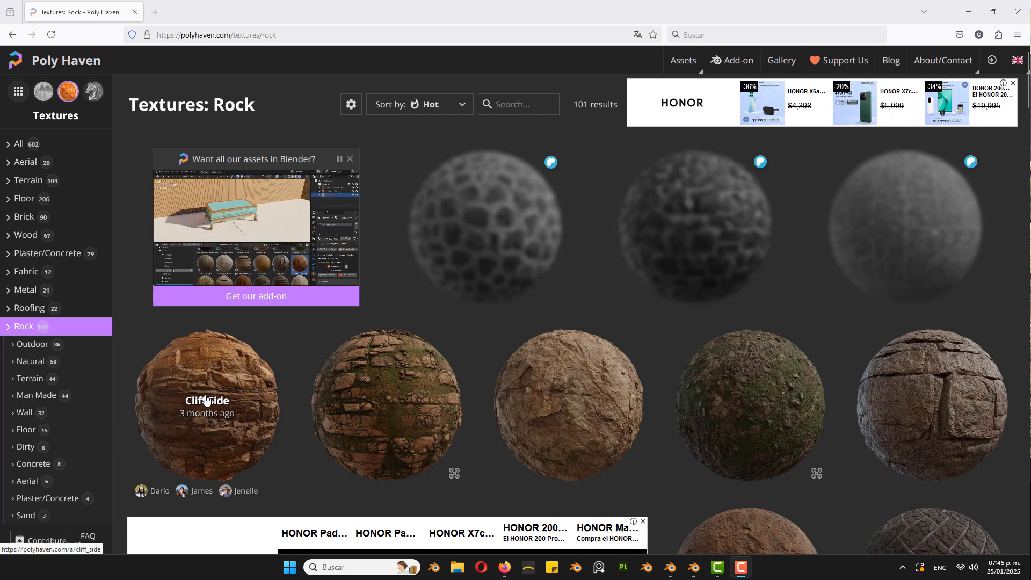
{"action": "mouse_move", "coordinate": [228, 365]}
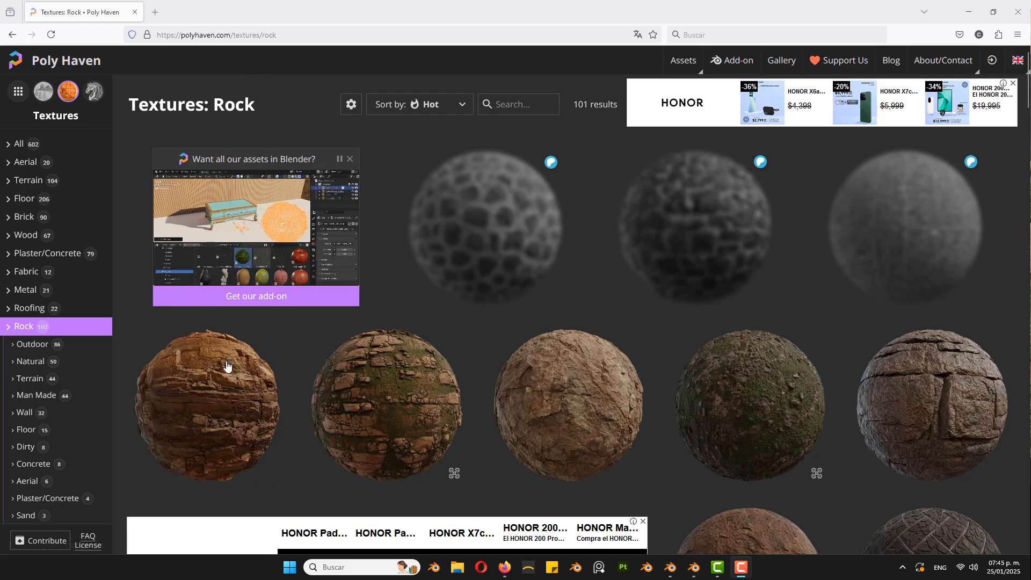
- Select the Cliff Side texture from Poly Haven's Rock collection
{"action": "left_click", "coordinate": [206, 402]}
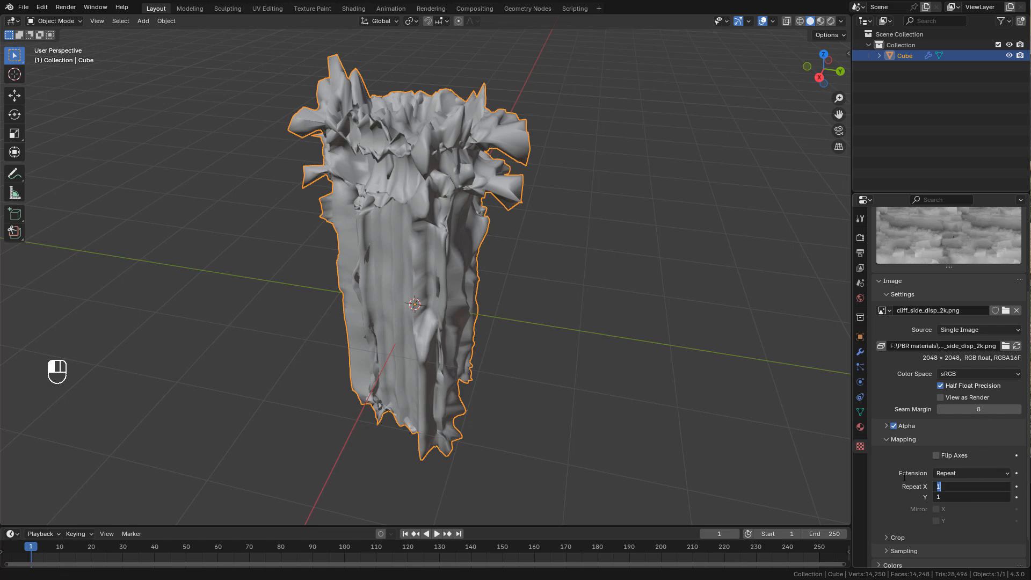
- Map the Displace modifier to UV coordinates with strength 0.3 and midlevel about 0.27
{"action": "left_click", "coordinate": [859, 352]}
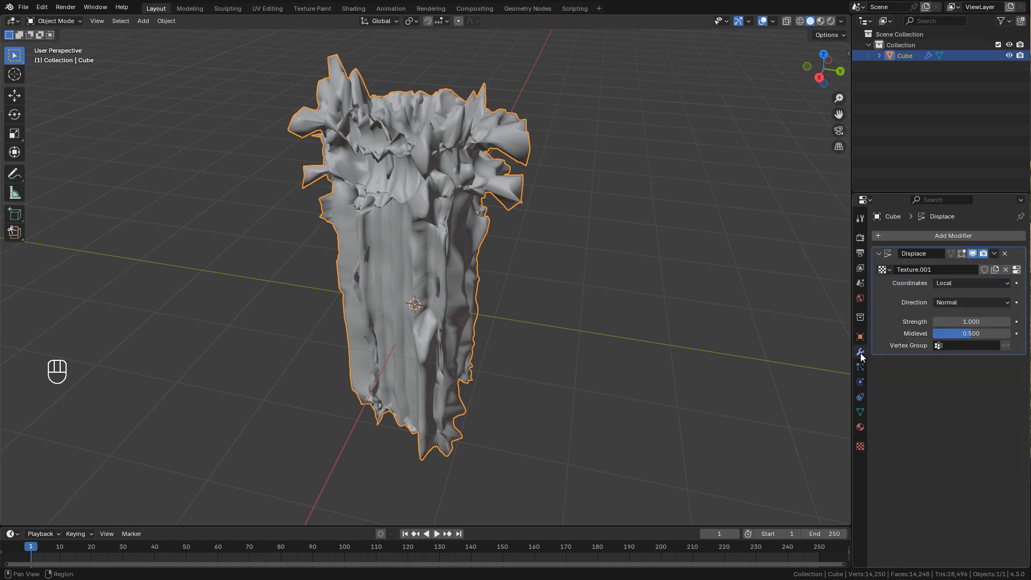
{"action": "mouse_move", "coordinate": [972, 282]}
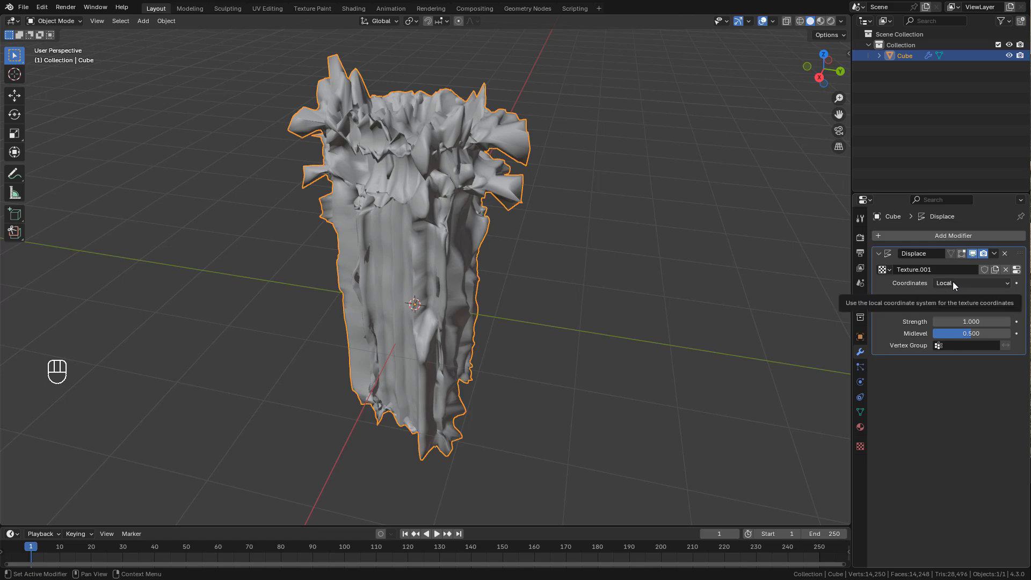
{"action": "left_click", "coordinate": [969, 282]}
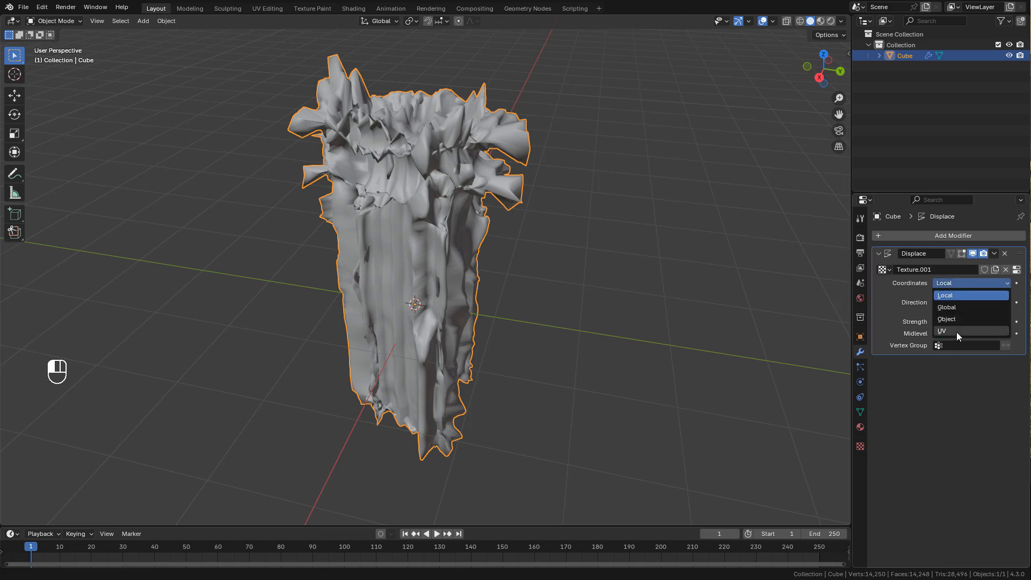
{"action": "left_click", "coordinate": [942, 330]}
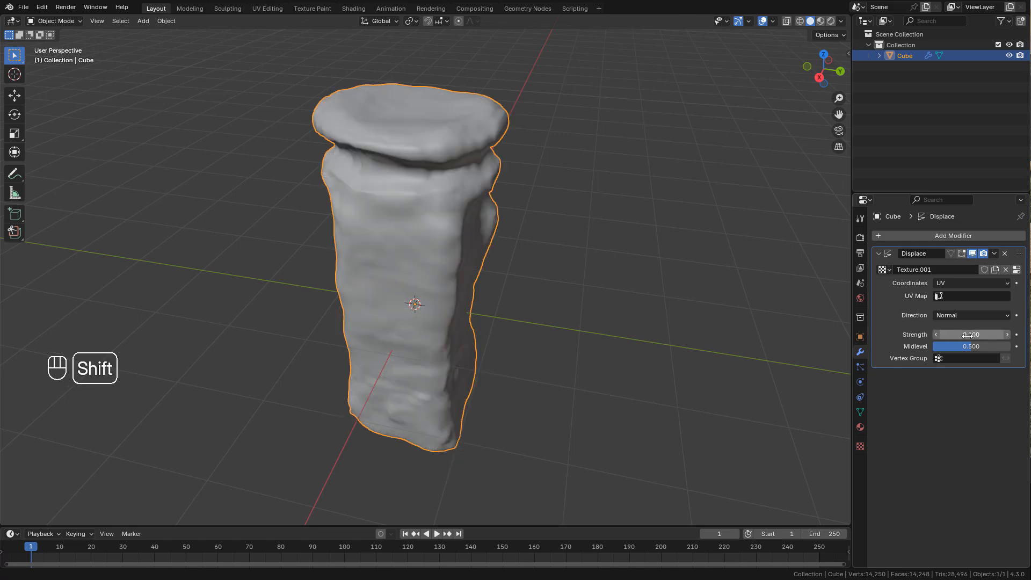
{"action": "left_click_drag", "start_coordinate": [972, 334], "coordinate": [959, 334]}
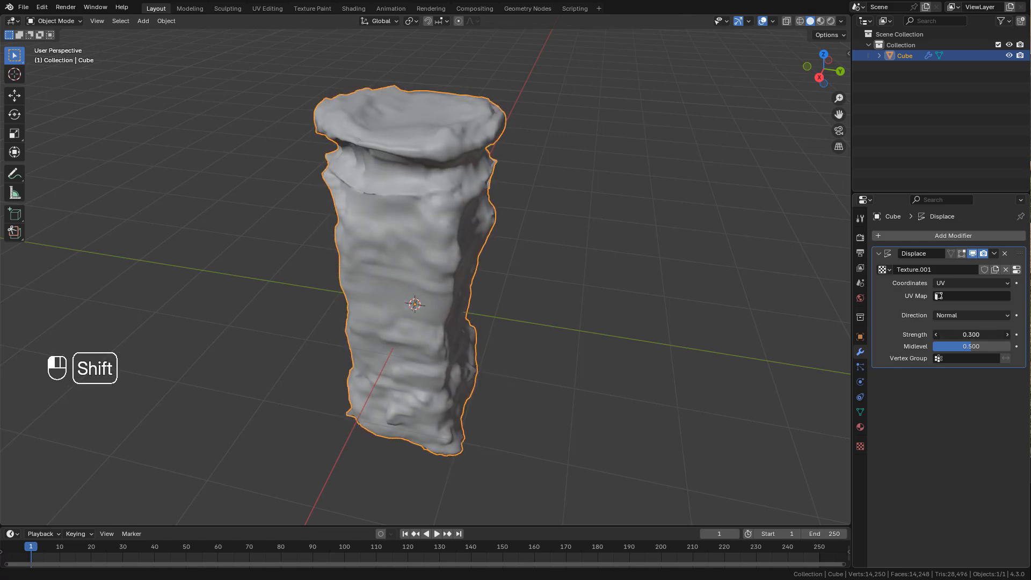
{"action": "left_click_drag", "start_coordinate": [979, 334], "coordinate": [966, 334]}
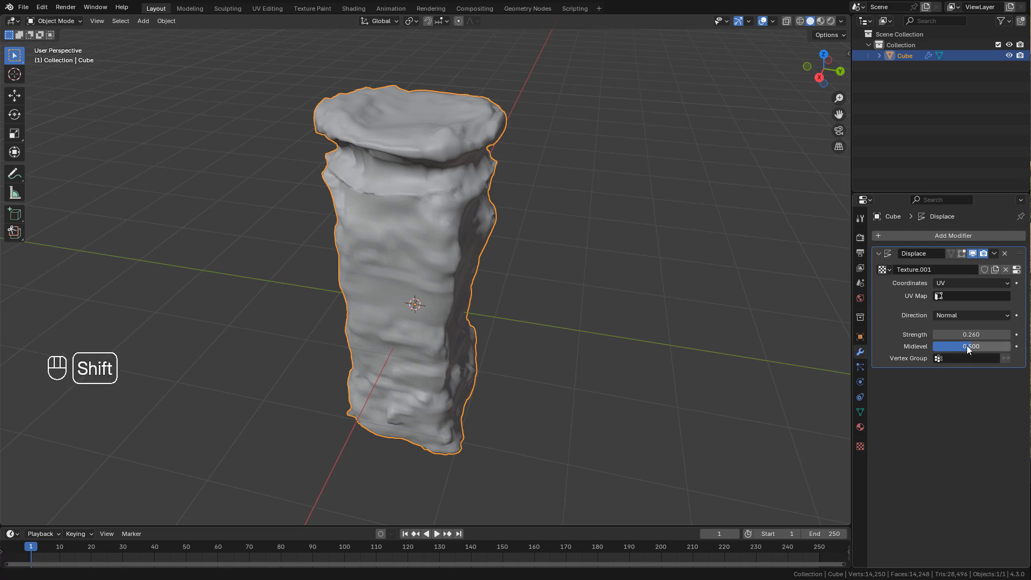
{"action": "left_click_drag", "start_coordinate": [979, 346], "coordinate": [970, 347]}
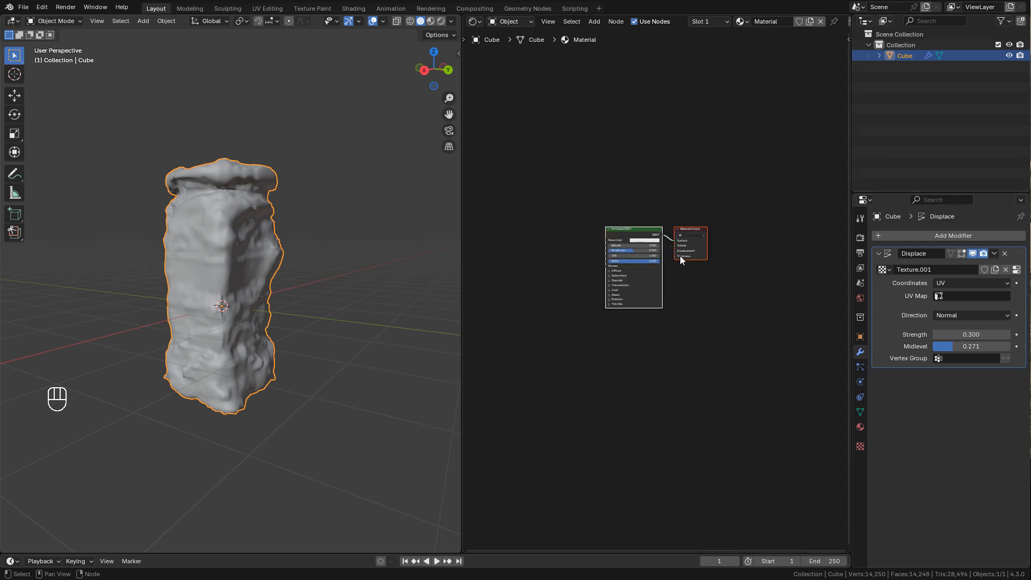
- Load the cliff_side color, roughness and displacement maps into the material via Node Wrangler
{"action": "key", "text": "ctrl+shift+t"}
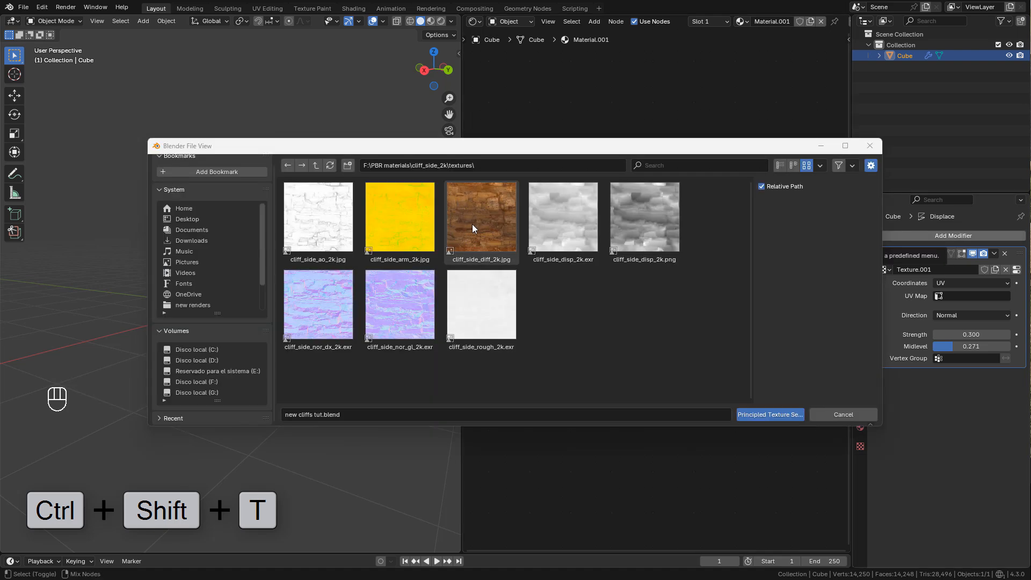
{"action": "left_click", "coordinate": [481, 217]}
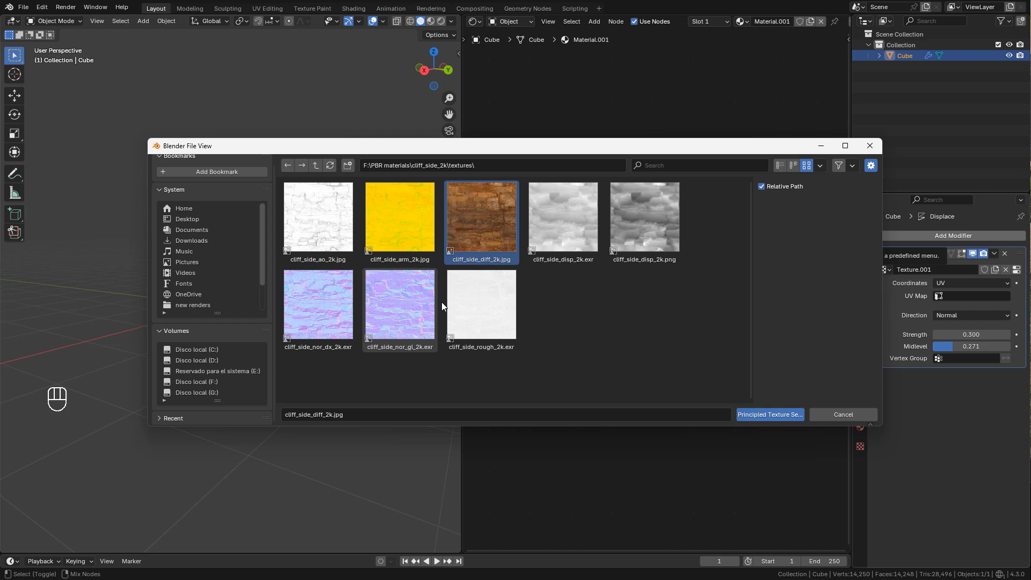
{"action": "mouse_move", "coordinate": [443, 322]}
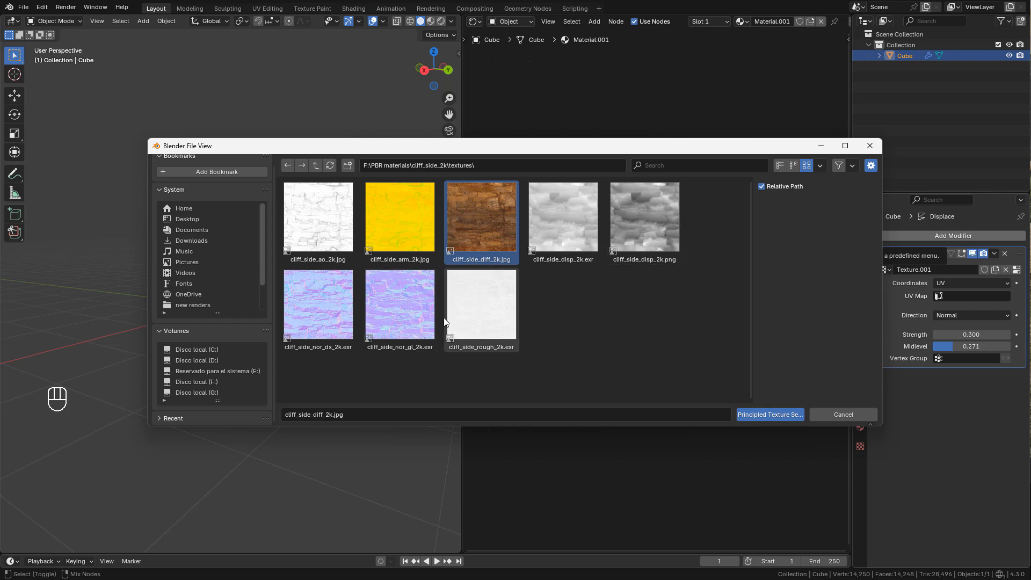
{"action": "mouse_move", "coordinate": [460, 313]}
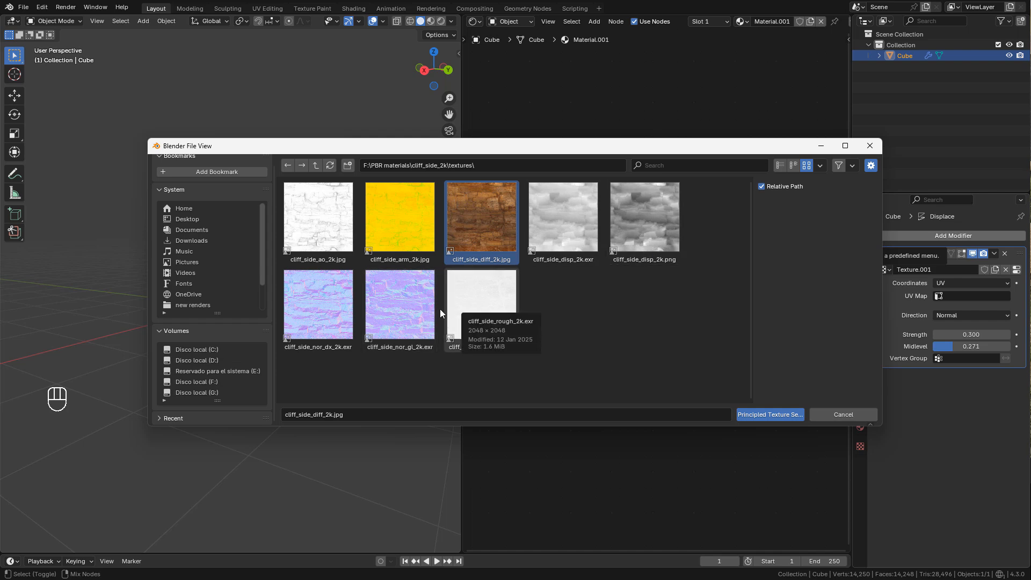
{"action": "left_click", "coordinate": [481, 302]}
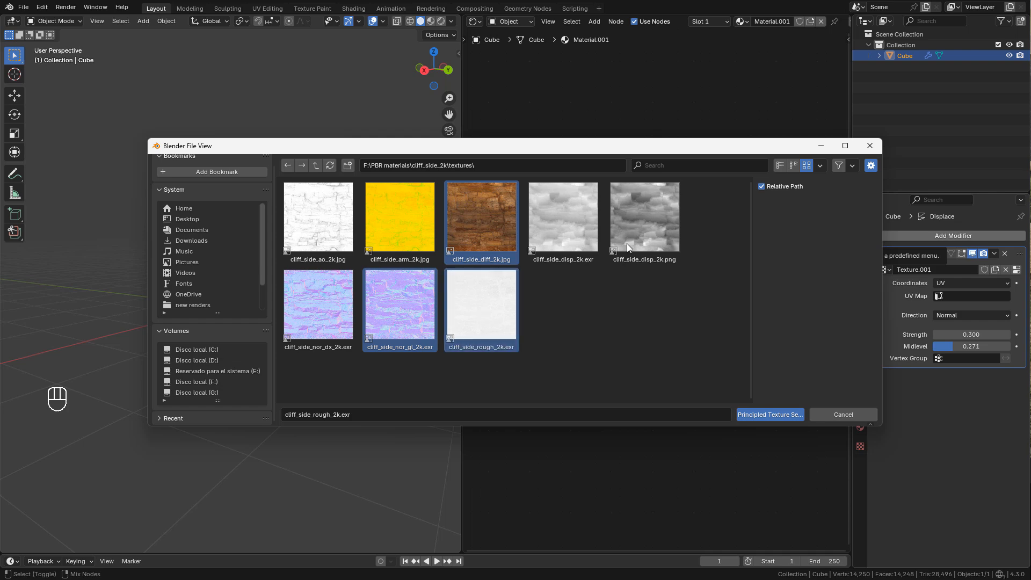
{"action": "left_click", "coordinate": [769, 414]}
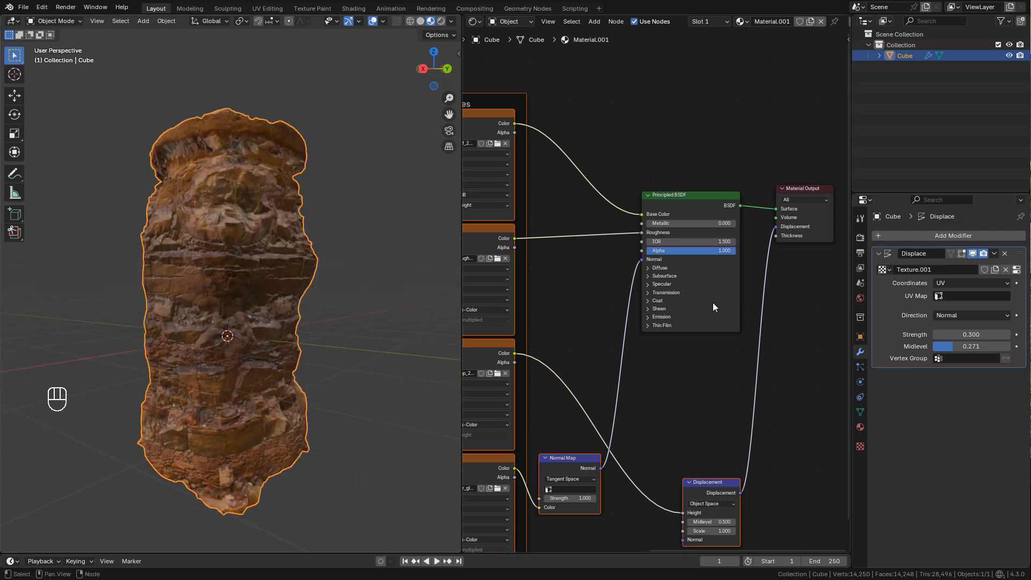
- Expand the shader's specular settings and add a Subdivision modifier to the rock mesh
{"action": "left_click", "coordinate": [660, 283]}
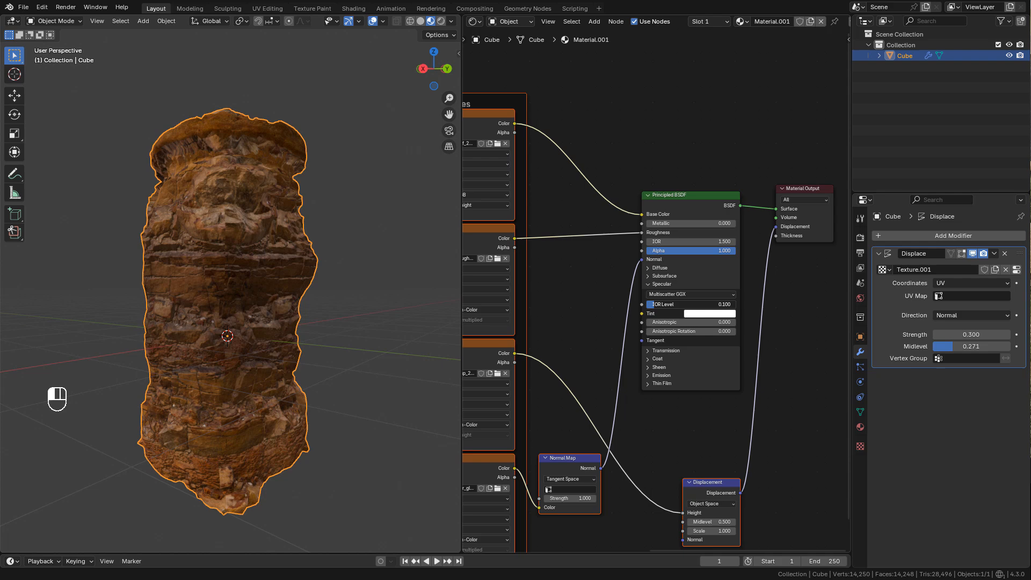
{"action": "key", "text": "ctrl+1"}
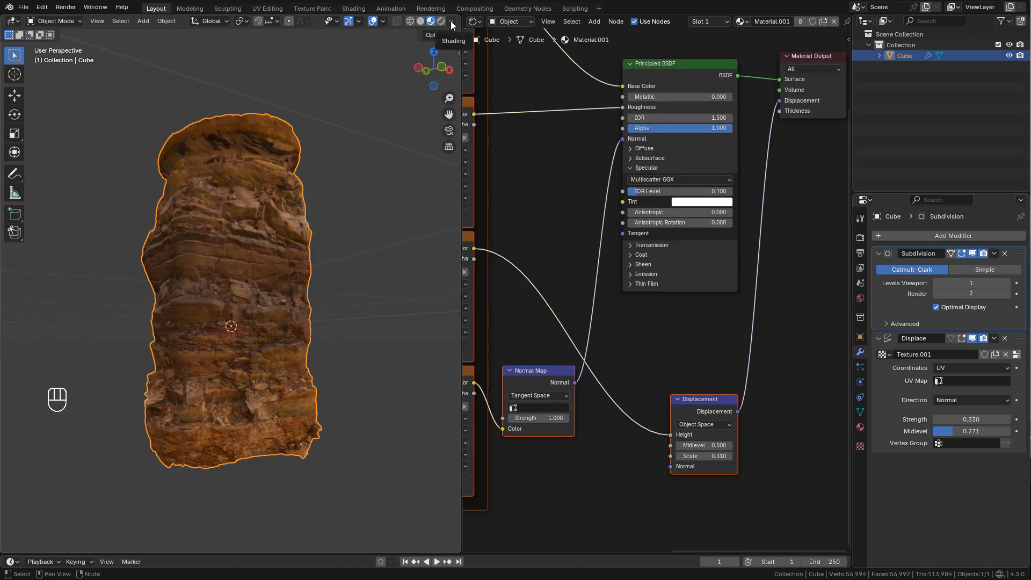
- Switch the viewport preview to scene lights and adjust its environment strength
{"action": "left_click", "coordinate": [451, 22]}
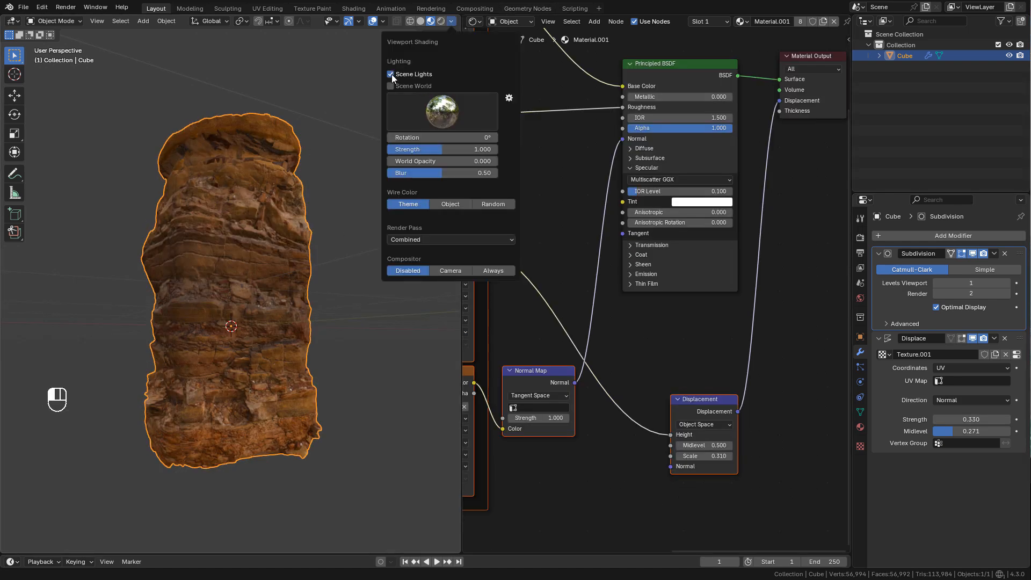
{"action": "left_click", "coordinate": [389, 74]}
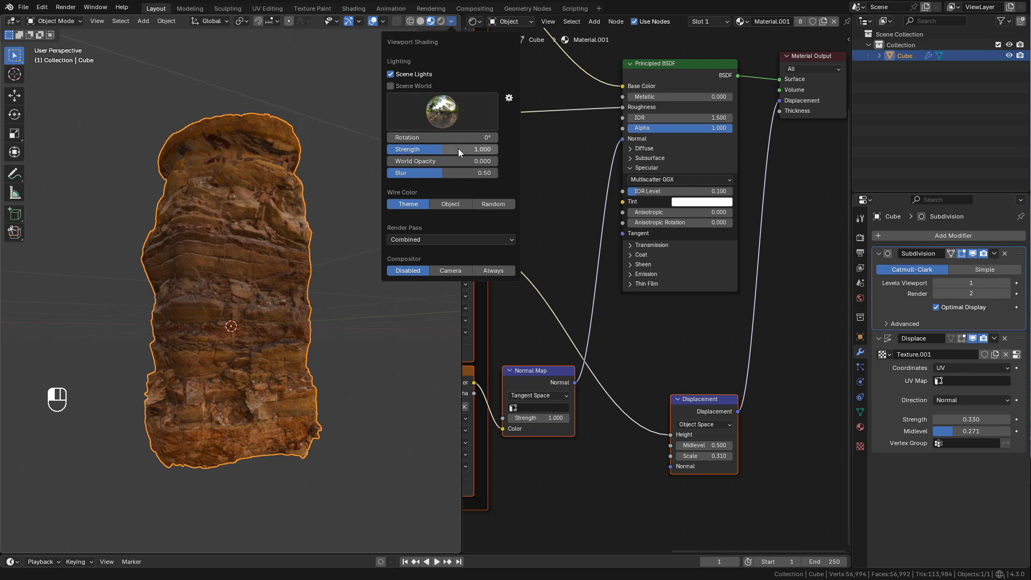
{"action": "left_click_drag", "start_coordinate": [483, 150], "coordinate": [441, 150]}
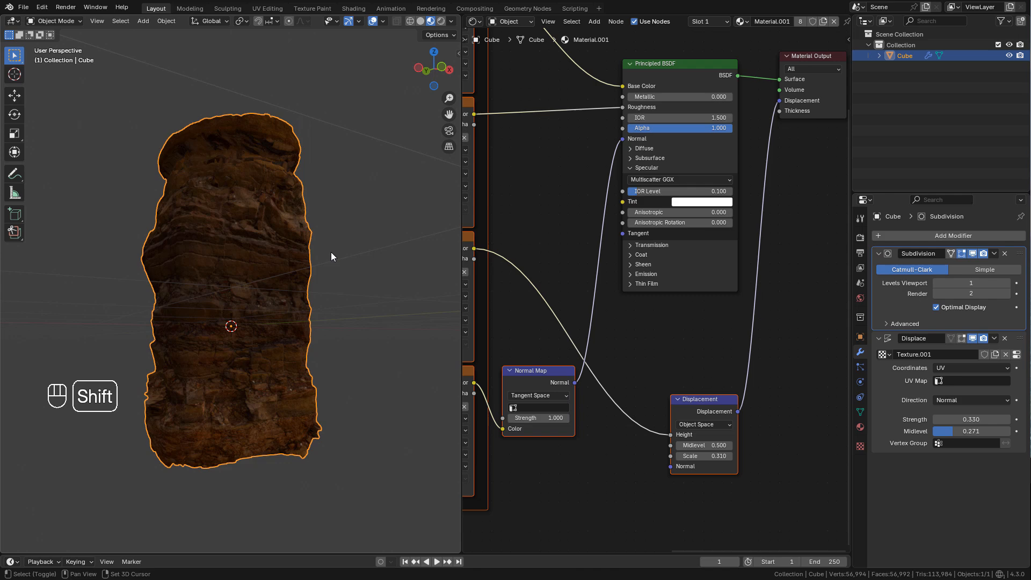
- Add a Sun lamp at strength about 3.5 and rotate it over the rock
{"action": "key", "text": "shift+a"}
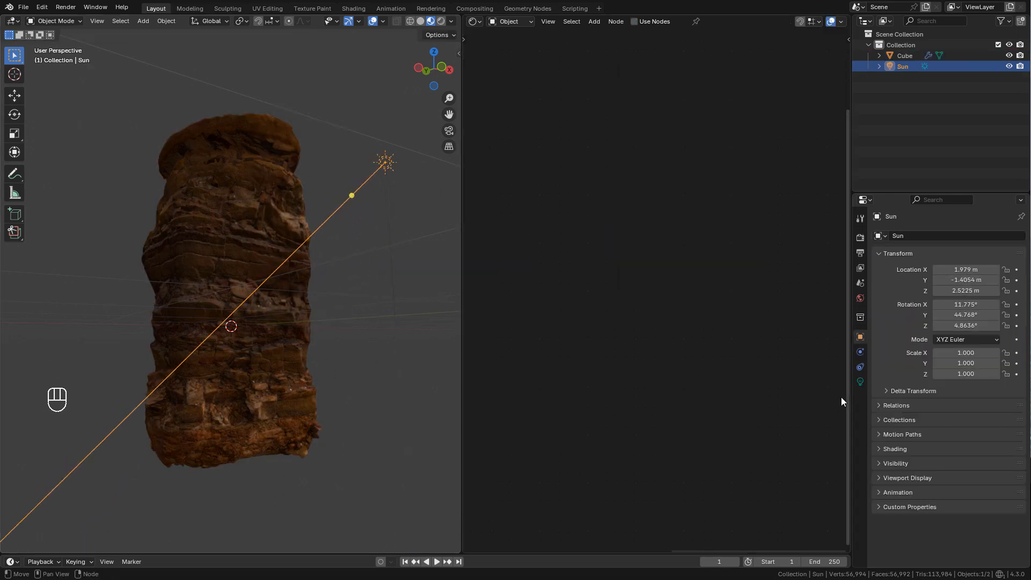
{"action": "left_click", "coordinate": [859, 380]}
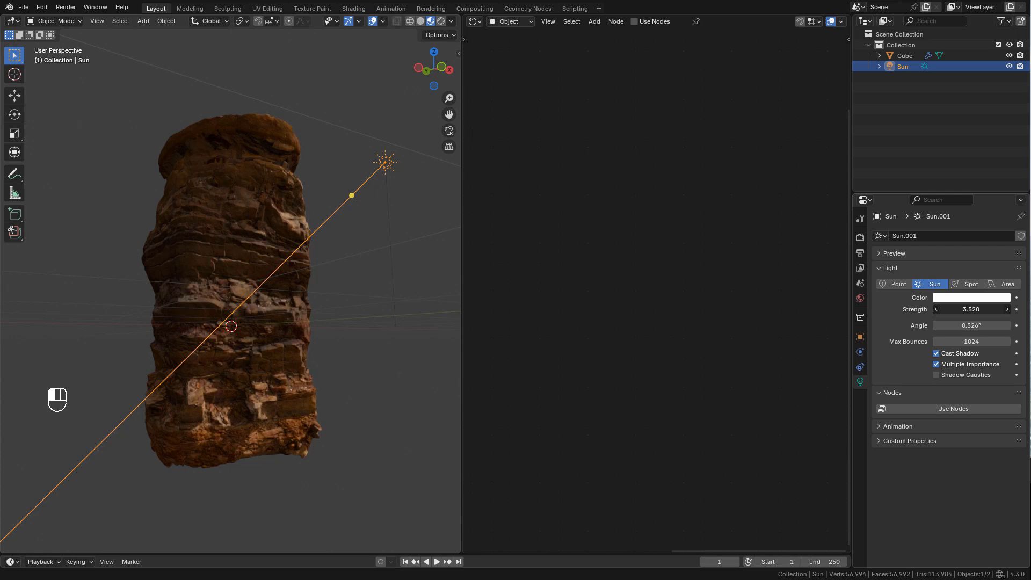
{"action": "key", "text": "r"}
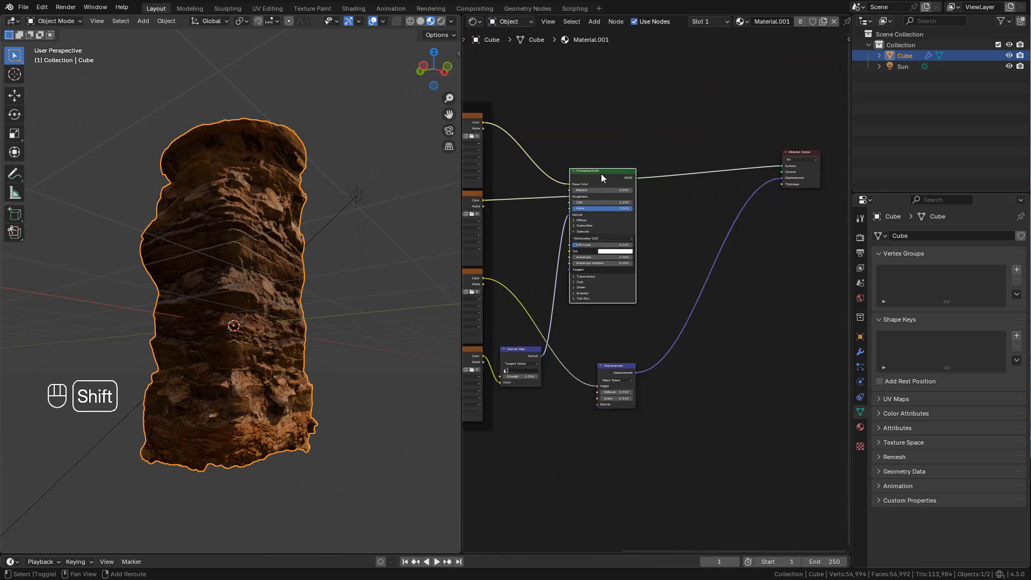
- Add Geometry and Separate XYZ nodes to extract the position Z height
{"action": "key", "text": "shift+d"}
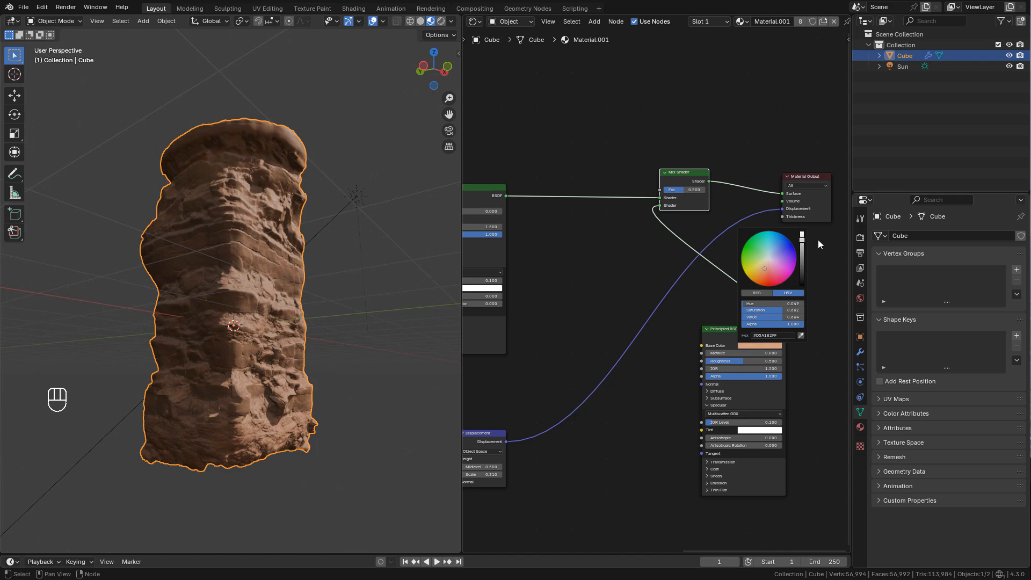
{"action": "type", "text": "c"}
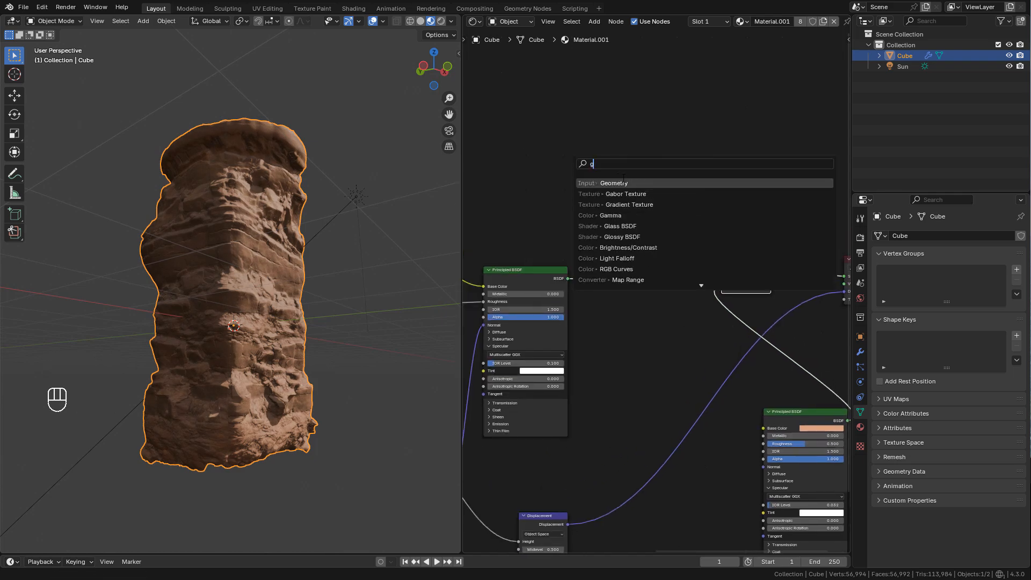
{"action": "left_click", "coordinate": [613, 182]}
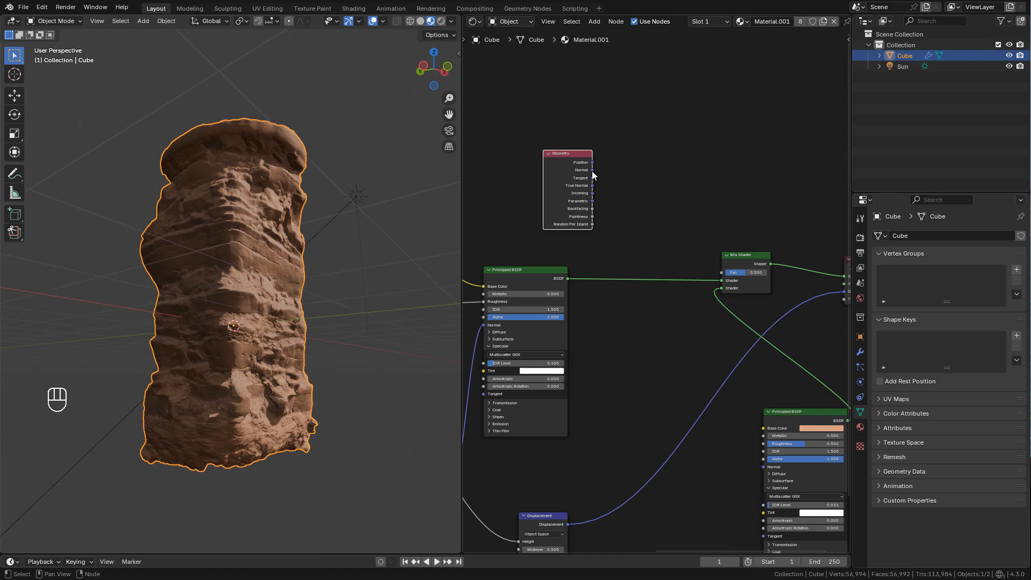
{"action": "key", "text": "shift+a"}
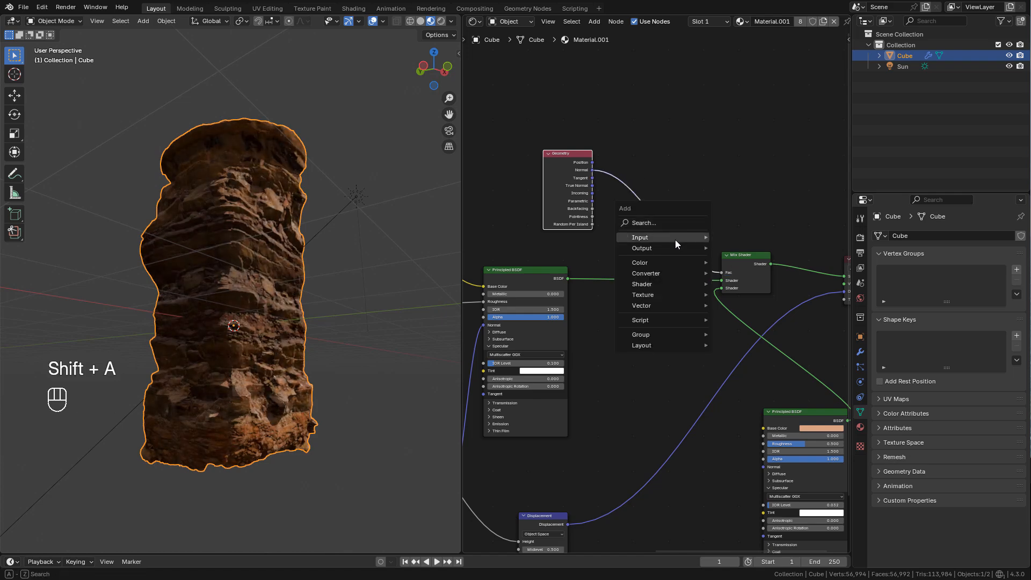
{"action": "type", "text": "se"}
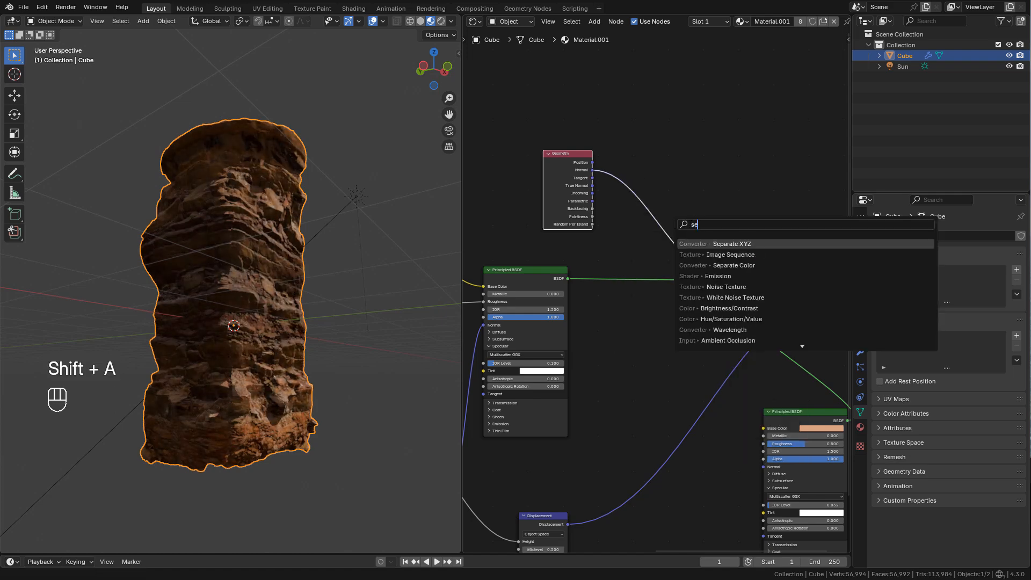
{"action": "left_click", "coordinate": [730, 243]}
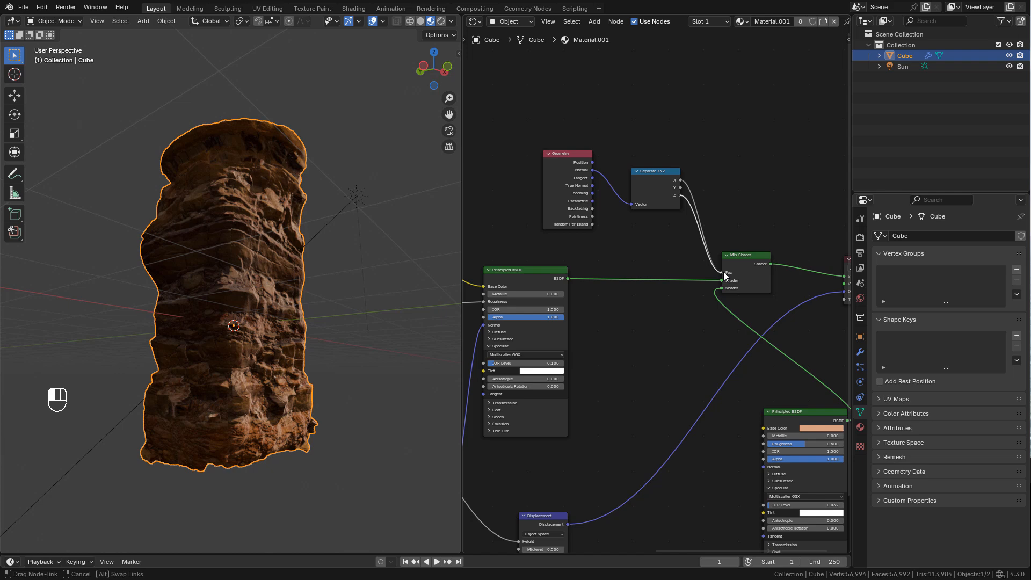
- Add a Map Range driving the Mix Shader factor and tint the second shader's base colour
{"action": "key", "text": "shift+a"}
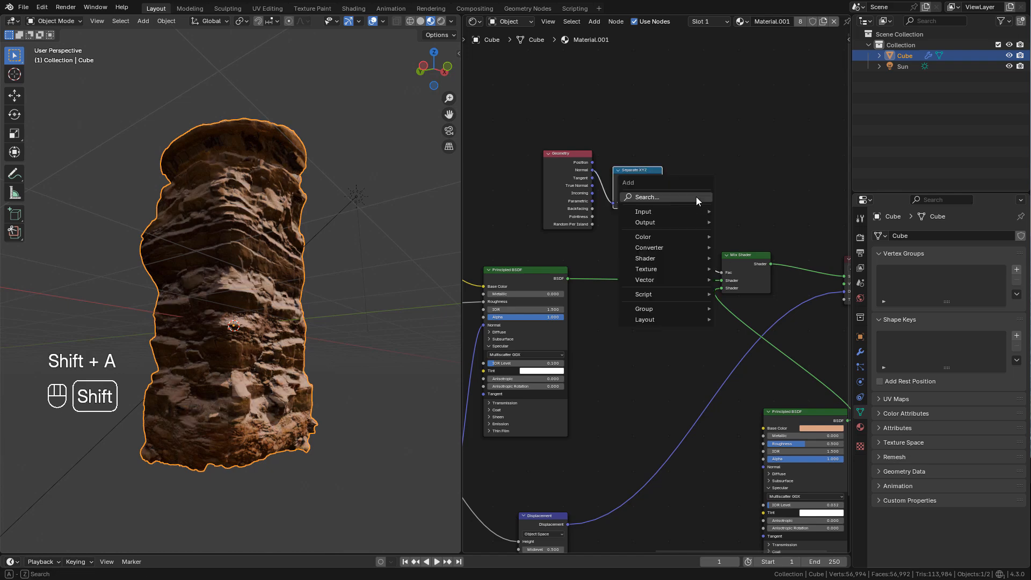
{"action": "type", "text": "ma"}
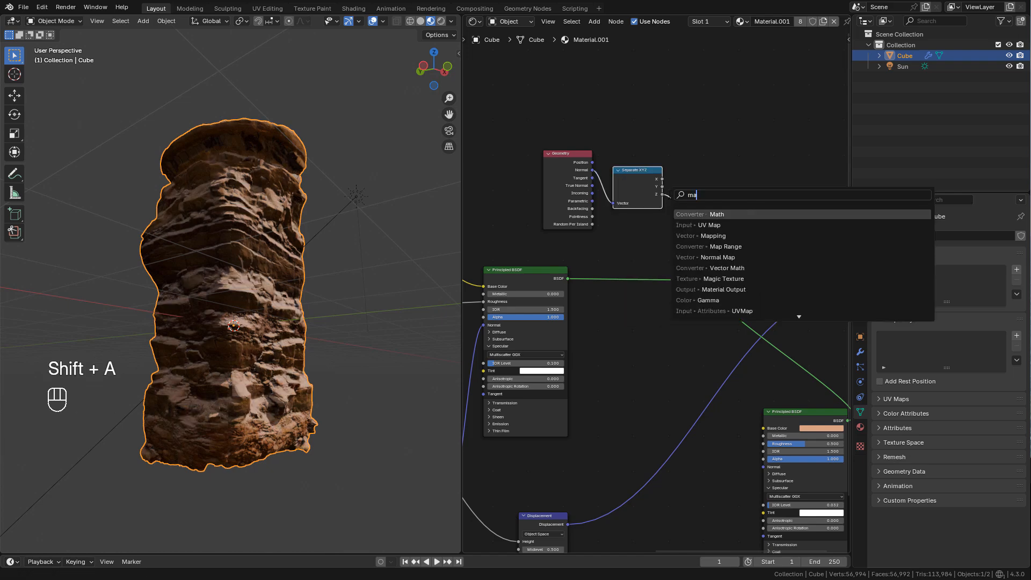
{"action": "left_click", "coordinate": [713, 246]}
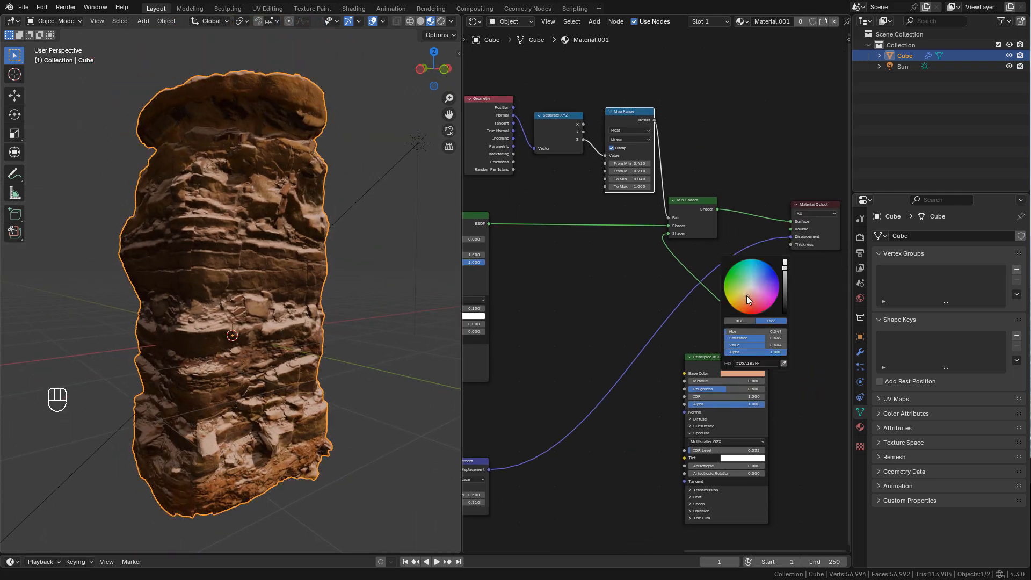
{"action": "left_click", "coordinate": [747, 297]}
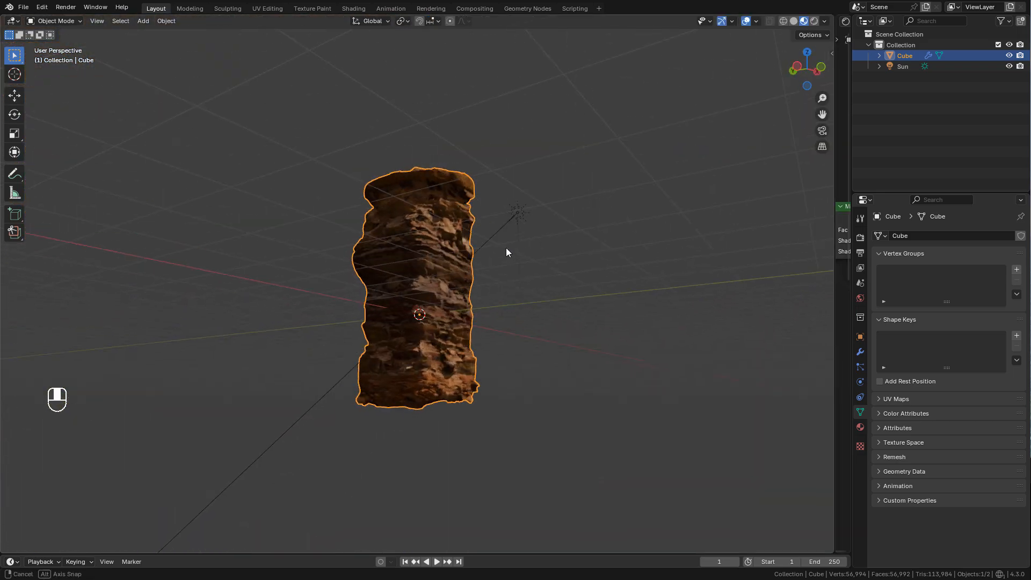
- Duplicate the rock into rescaled, rotated copies stacked into a tall cliff formation
{"action": "key", "text": "shift+d"}
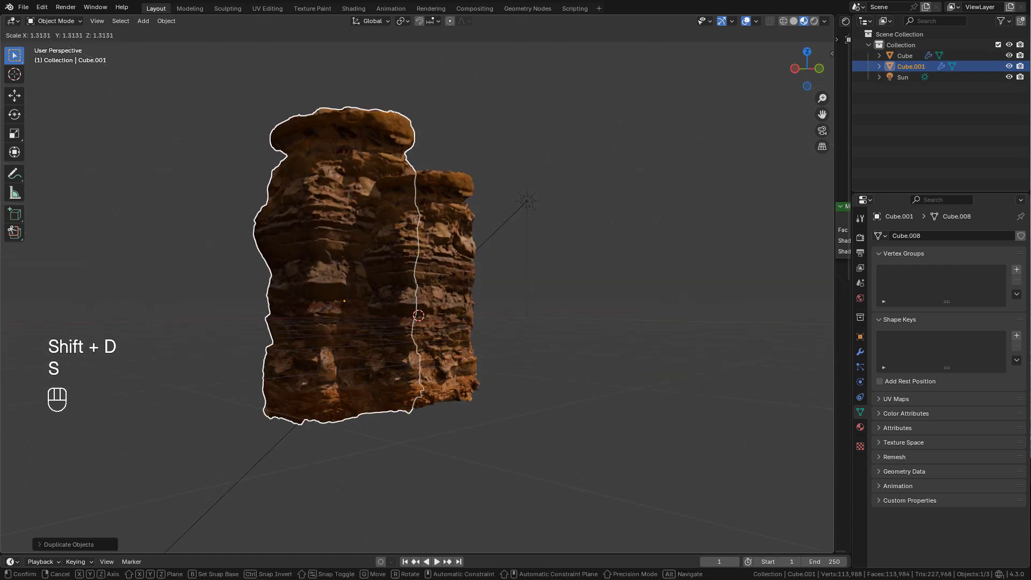
{"action": "key", "text": "r"}
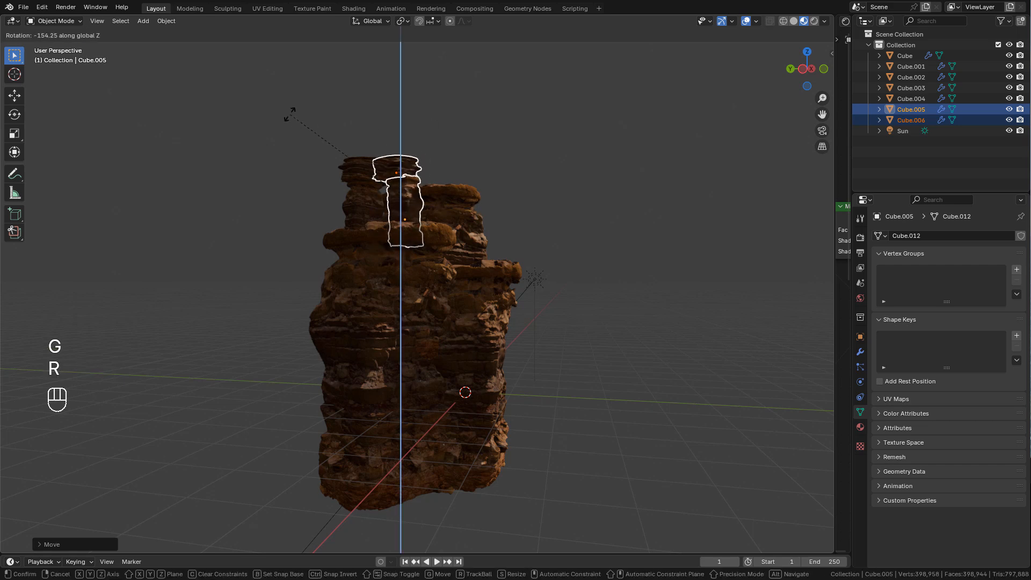
{"action": "key", "text": "shift+d"}
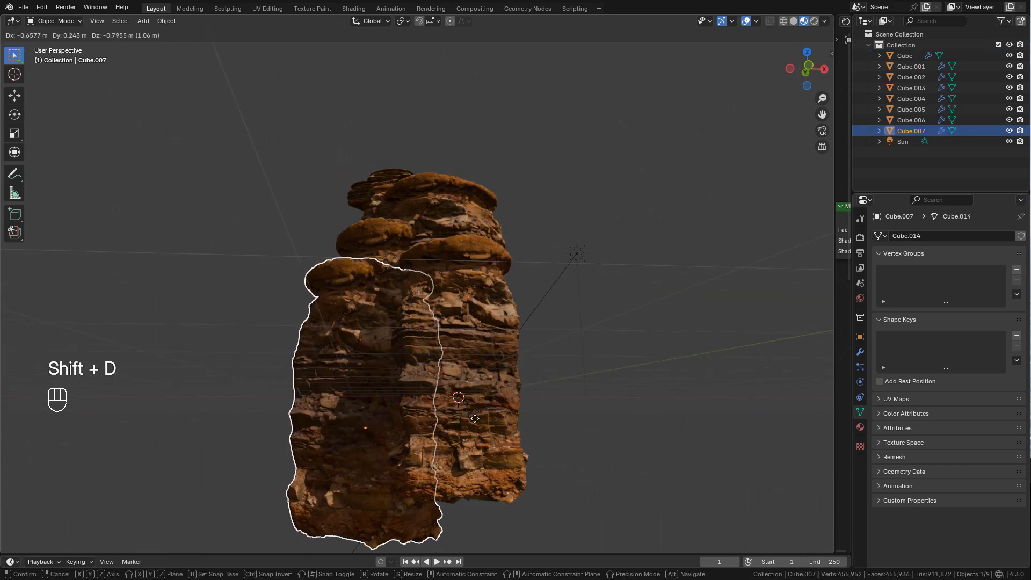
{"action": "key", "text": "r"}
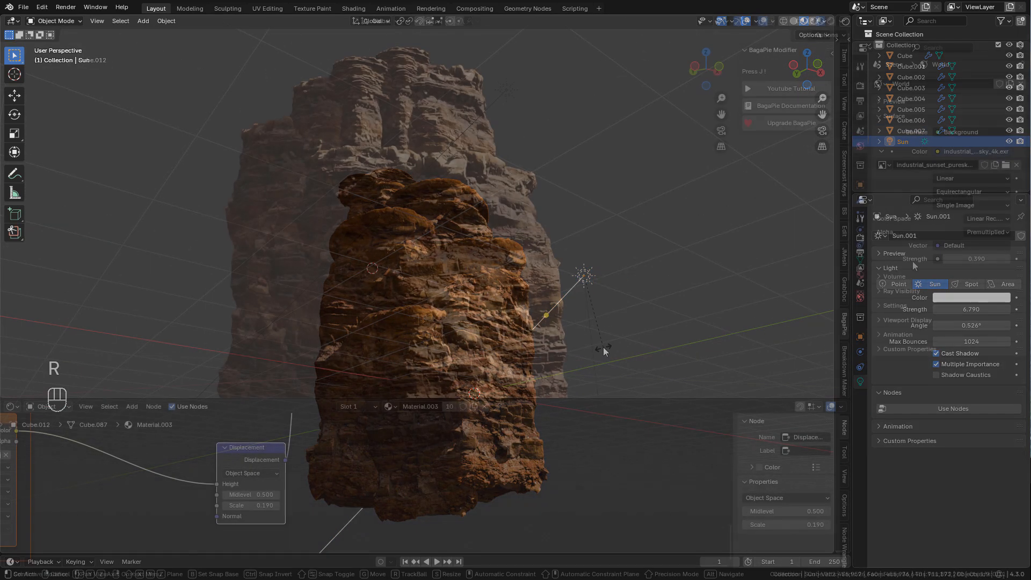
- Set the render engine to Cycles on GPU Compute and check the world's sunset sky HDRI
{"action": "left_click", "coordinate": [859, 86]}
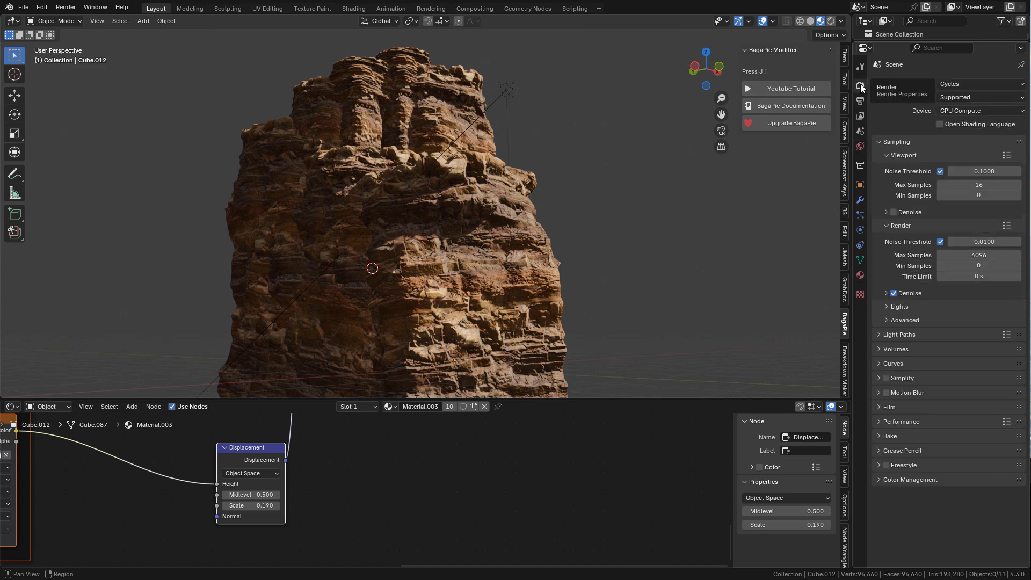
{"action": "left_click", "coordinate": [977, 83]}
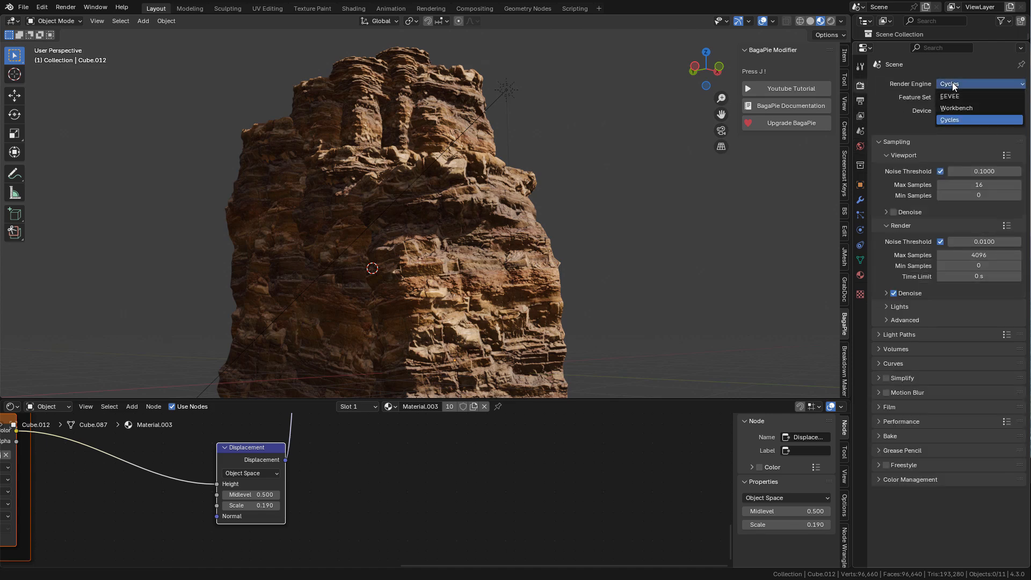
{"action": "left_click", "coordinate": [948, 119]}
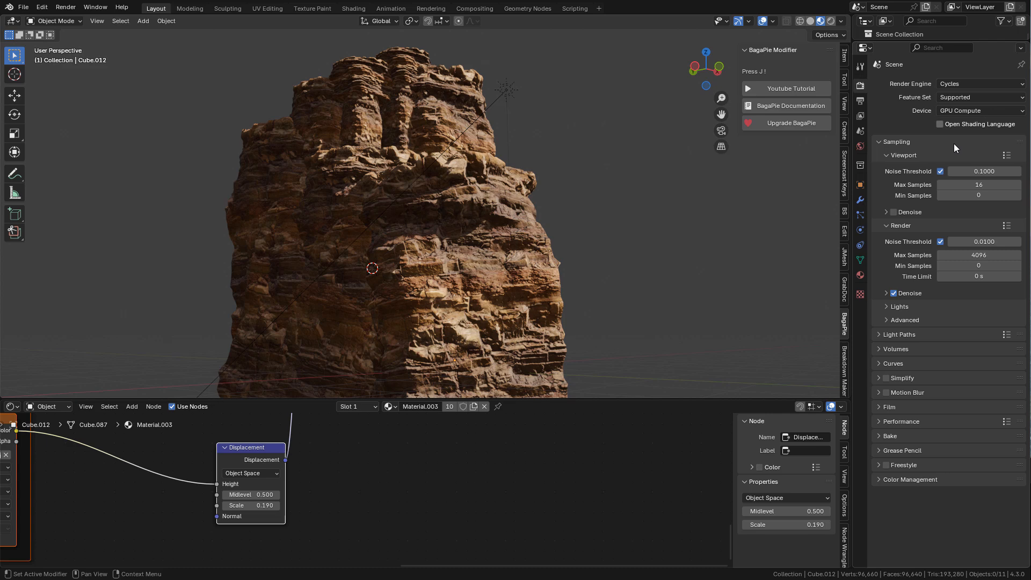
{"action": "left_click", "coordinate": [859, 146]}
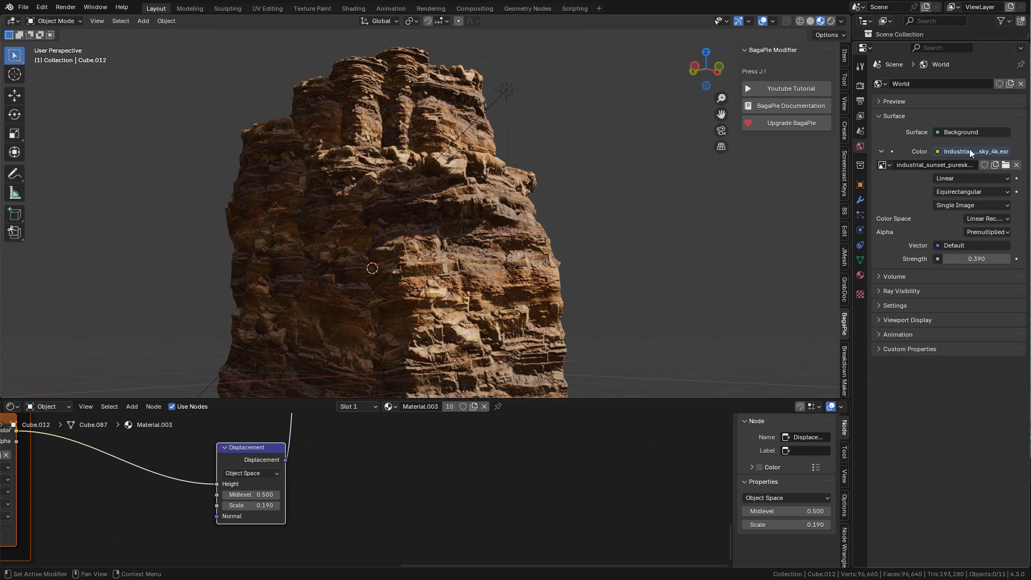
{"action": "mouse_move", "coordinate": [976, 152]}
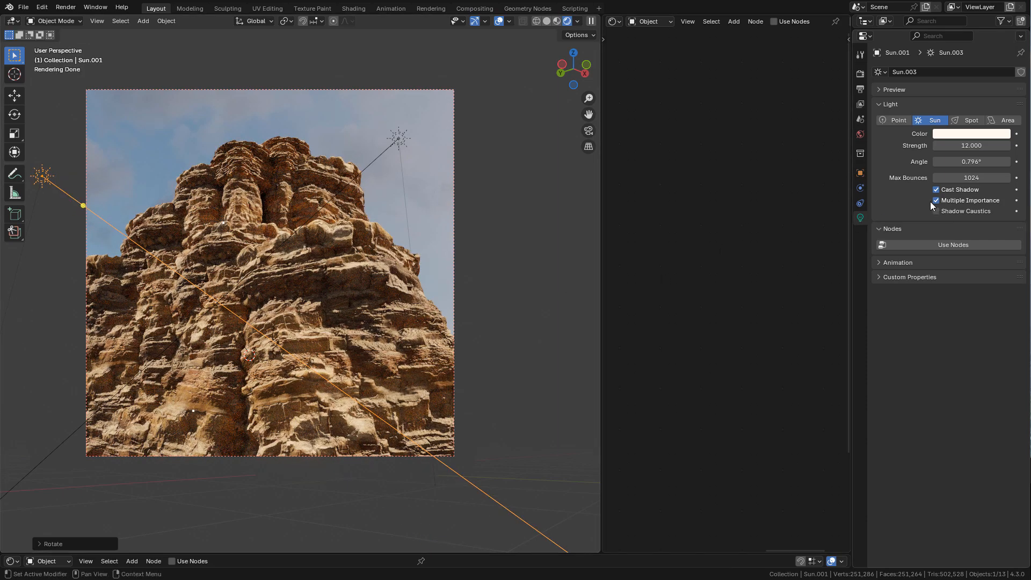
- Turn off the sun's Cast Shadow and lower its strength to just above zero
{"action": "left_click", "coordinate": [934, 189]}
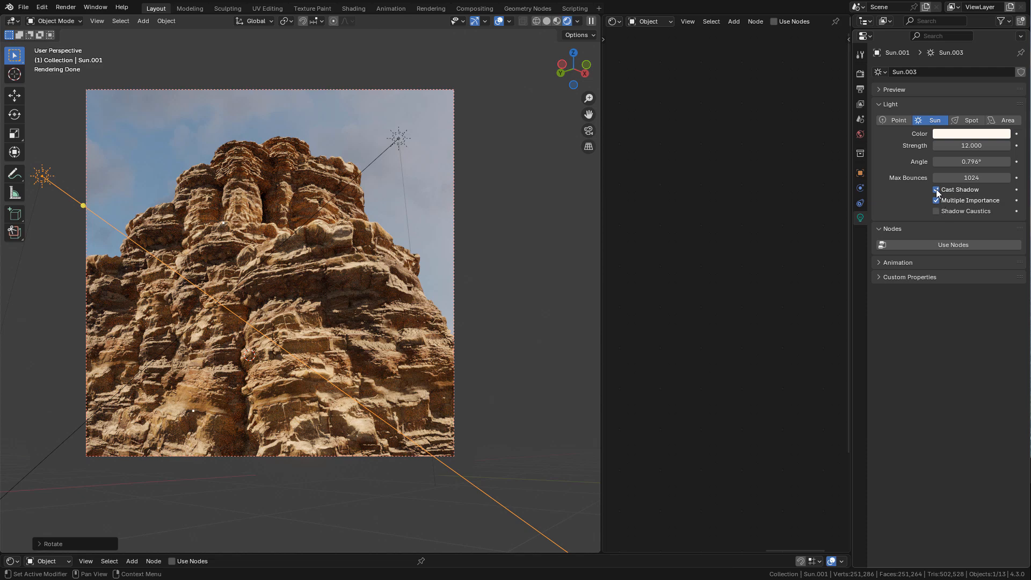
{"action": "left_click", "coordinate": [936, 189]}
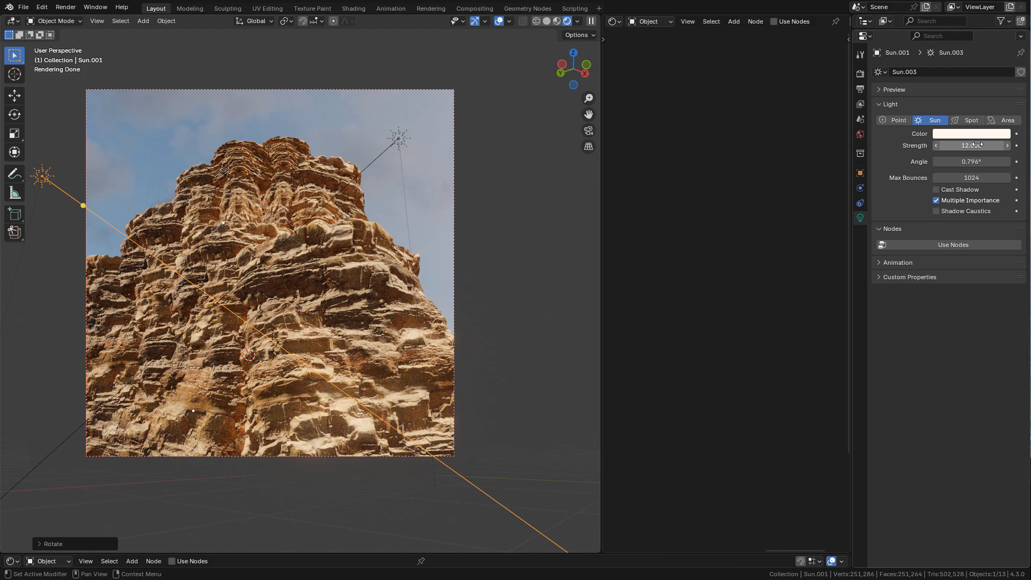
{"action": "type", "text": "0.5000"}
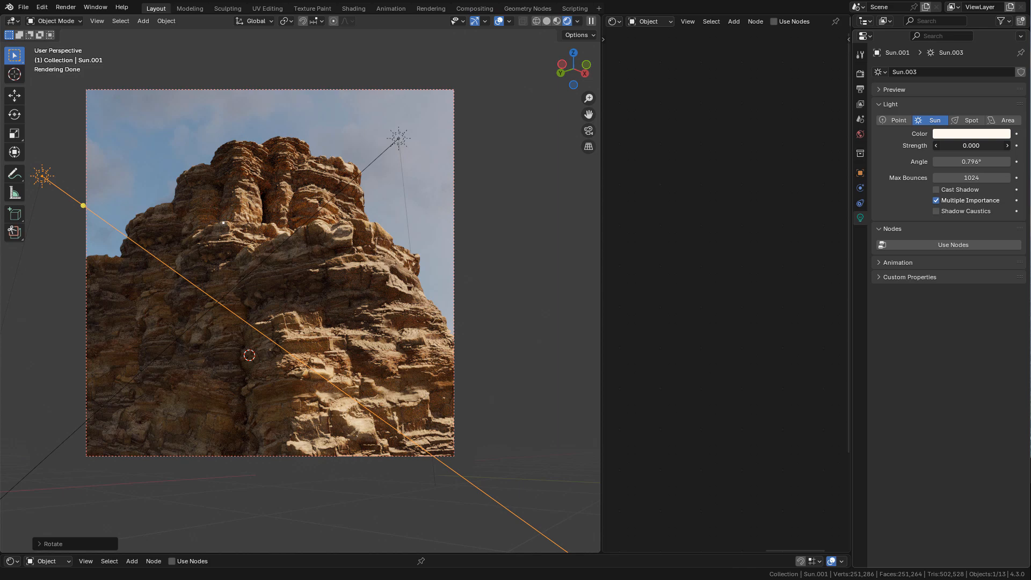
{"action": "left_click", "coordinate": [971, 145]}
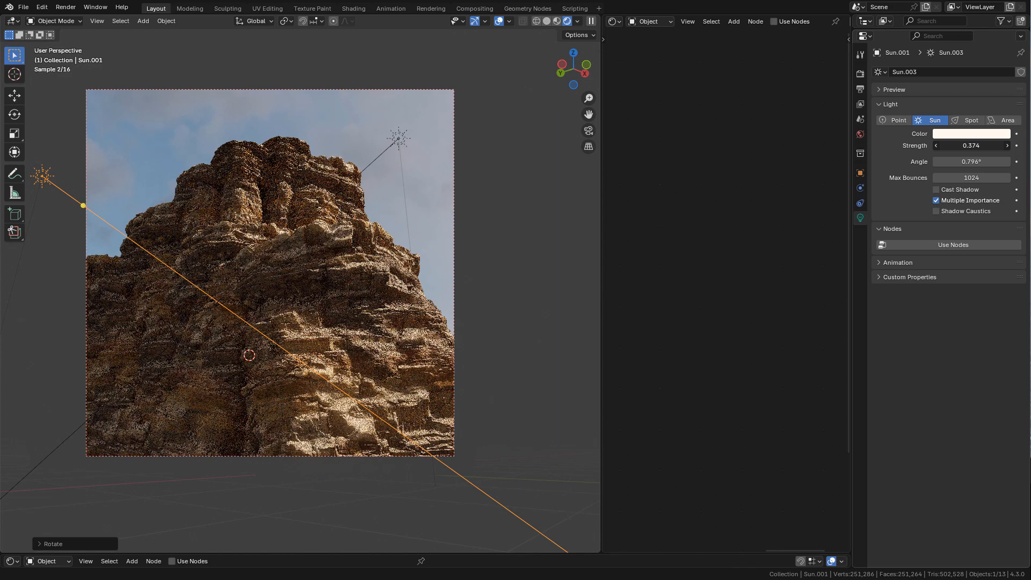
- Give the sun lamp a faint warm off-white colour
{"action": "left_click", "coordinate": [971, 133]}
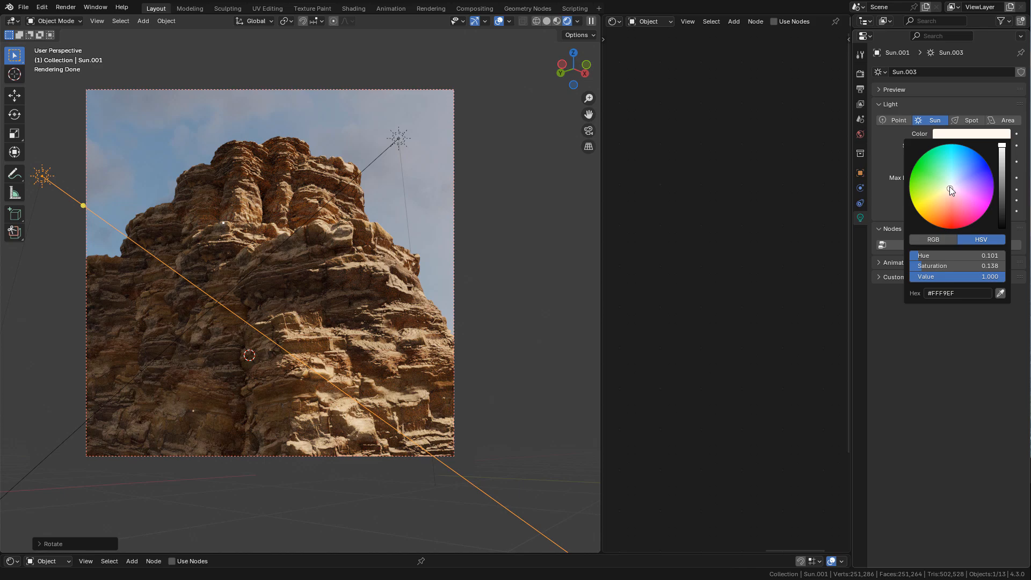
{"action": "left_click", "coordinate": [950, 181]}
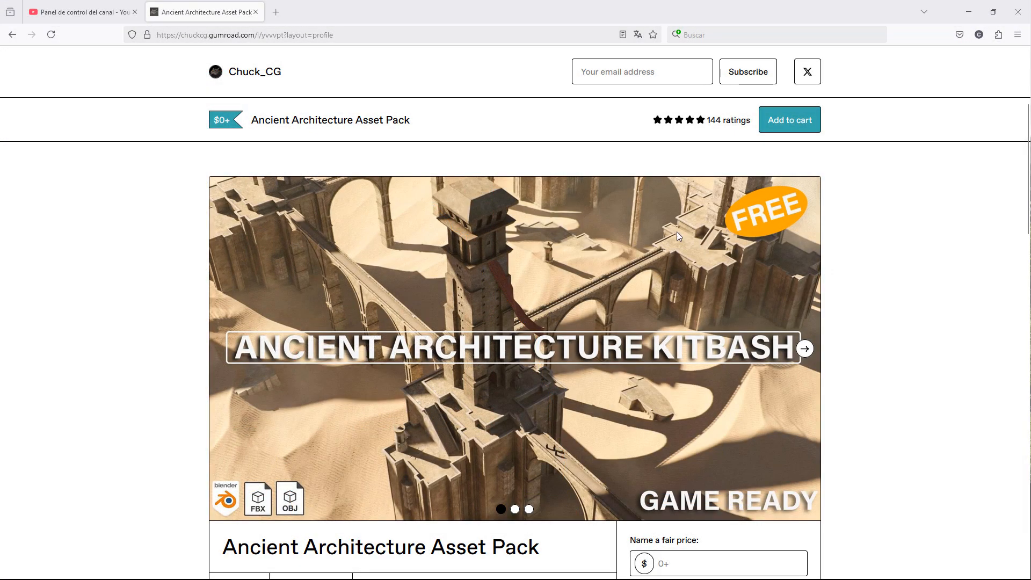
- Open Chuck_CG's Gumroad storefront and scroll through its product catalogue
{"action": "left_click", "coordinate": [253, 72]}
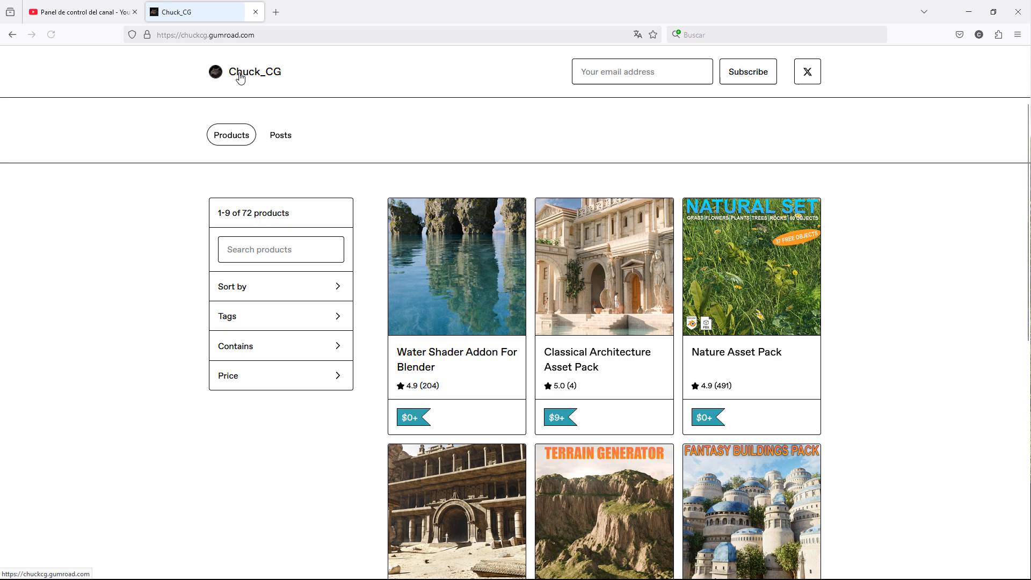
{"action": "mouse_move", "coordinate": [760, 297]}
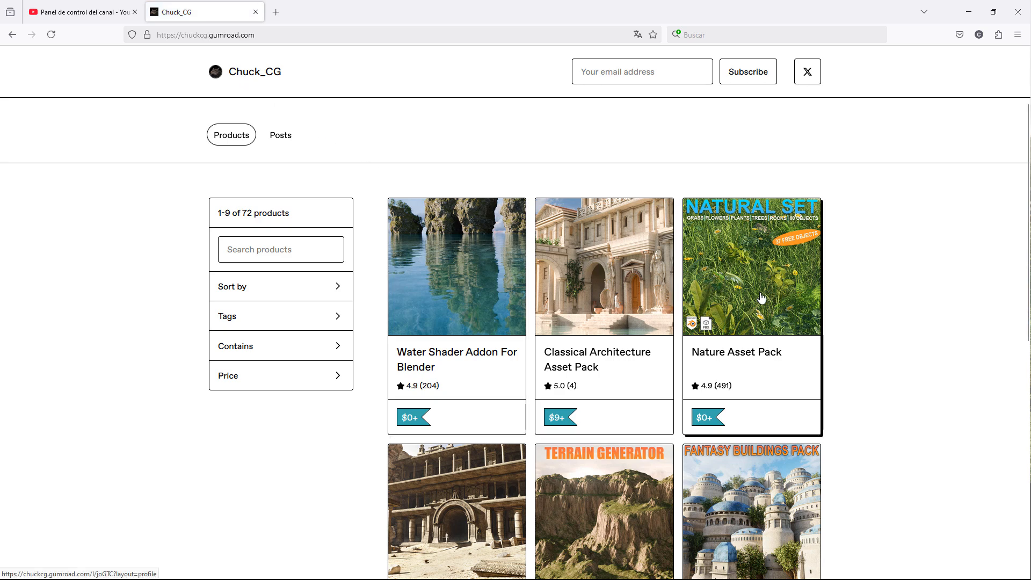
{"action": "scroll", "scroll_direction": "down", "scroll_amount": 3}
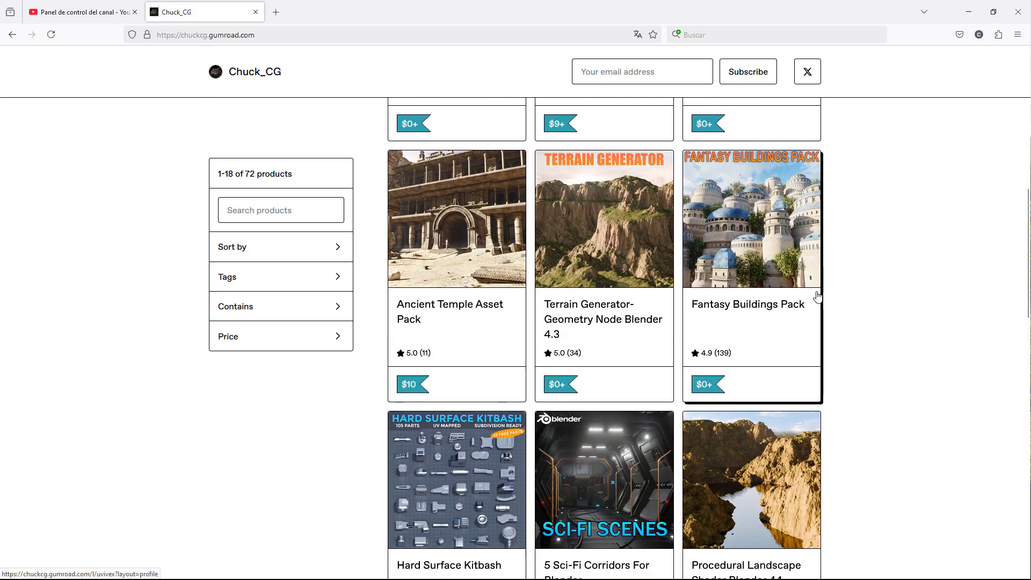